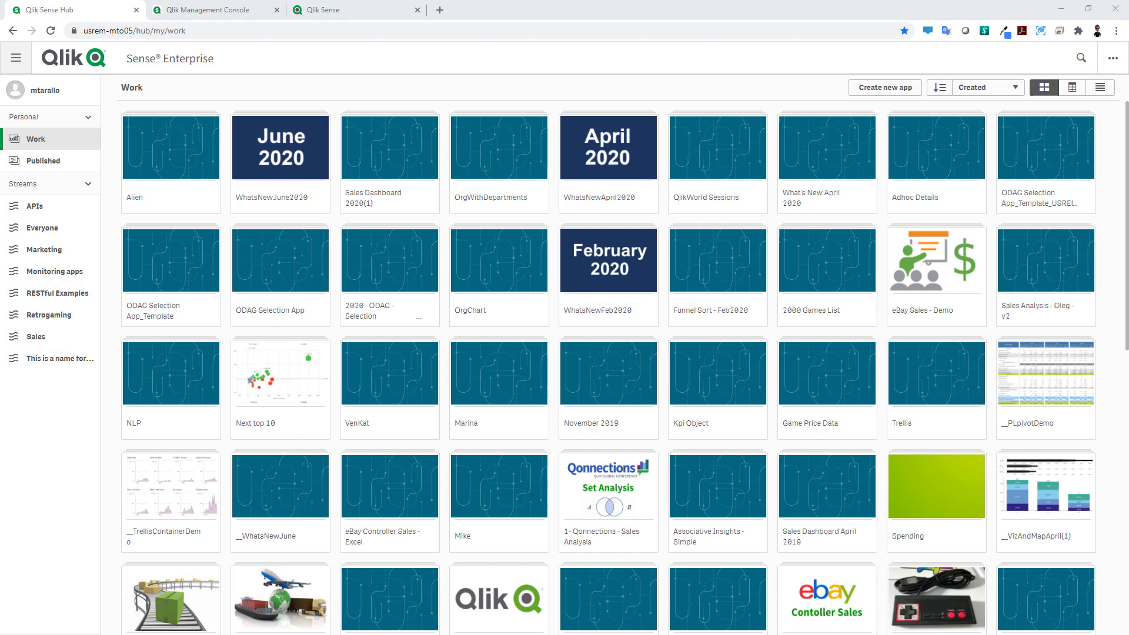
{"action": "mouse_move", "coordinate": [70, 490]}
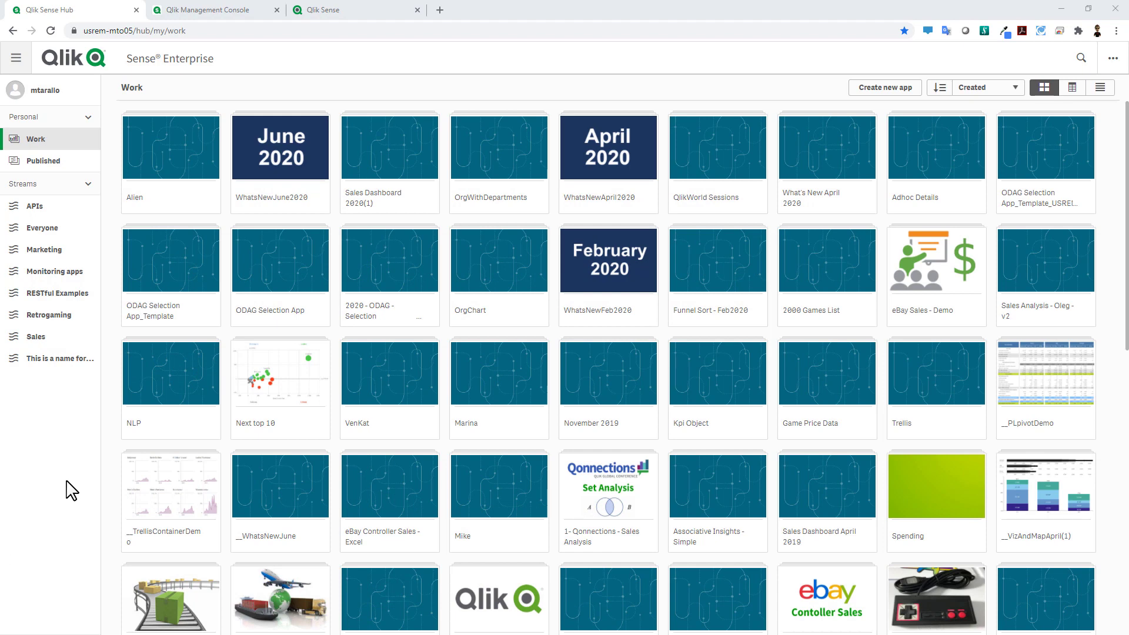
{"action": "mouse_move", "coordinate": [69, 306]}
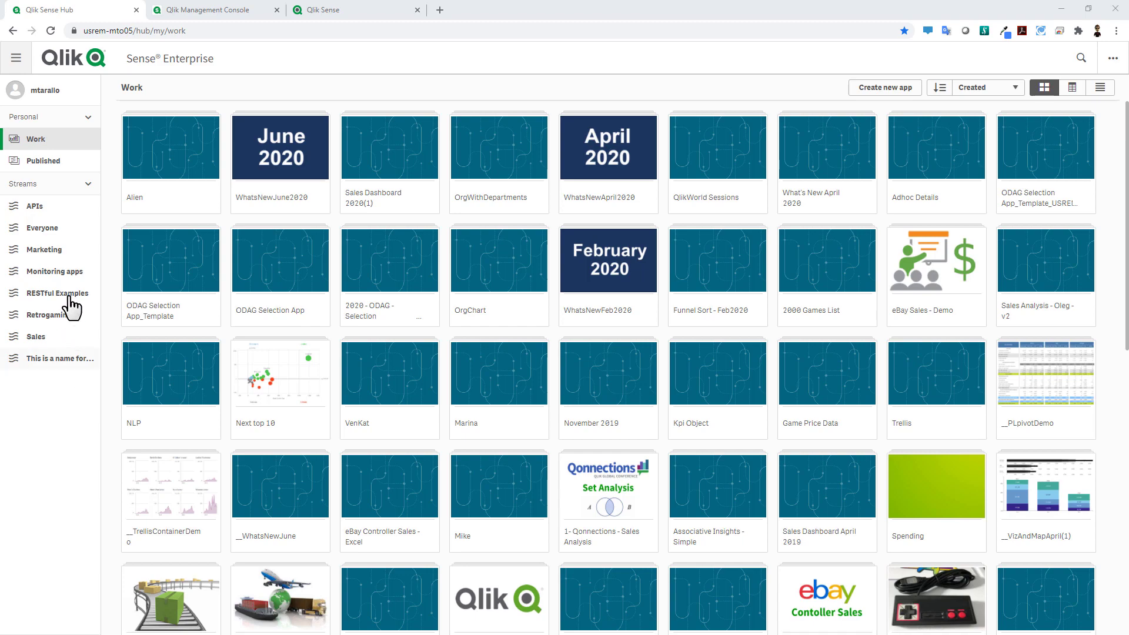
{"action": "mouse_move", "coordinate": [48, 375]}
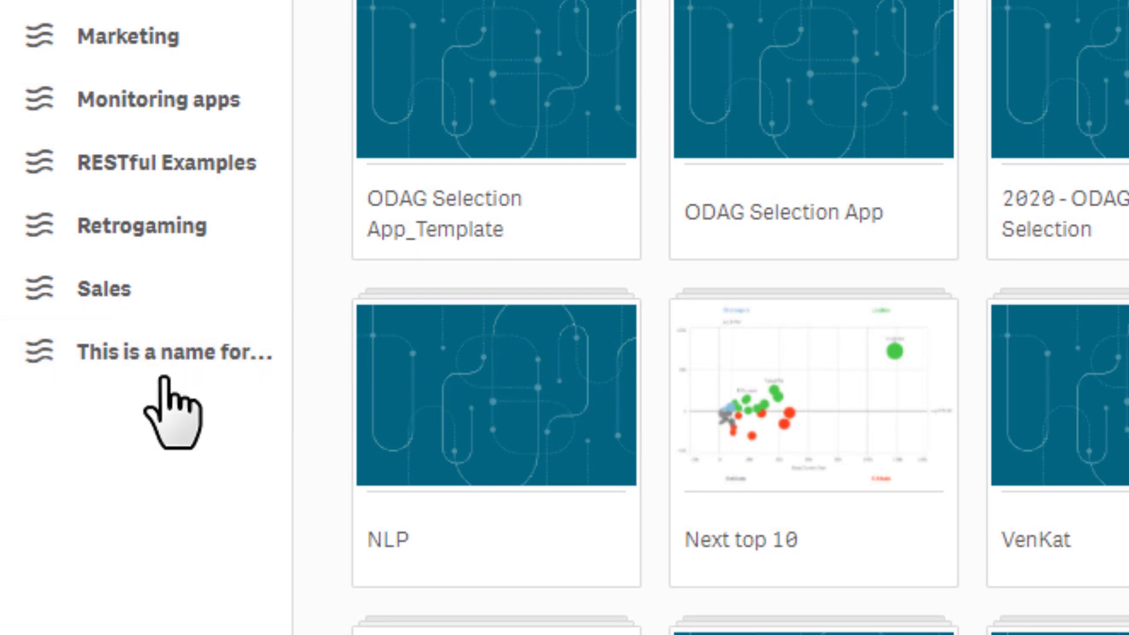
{"action": "mouse_move", "coordinate": [180, 353]}
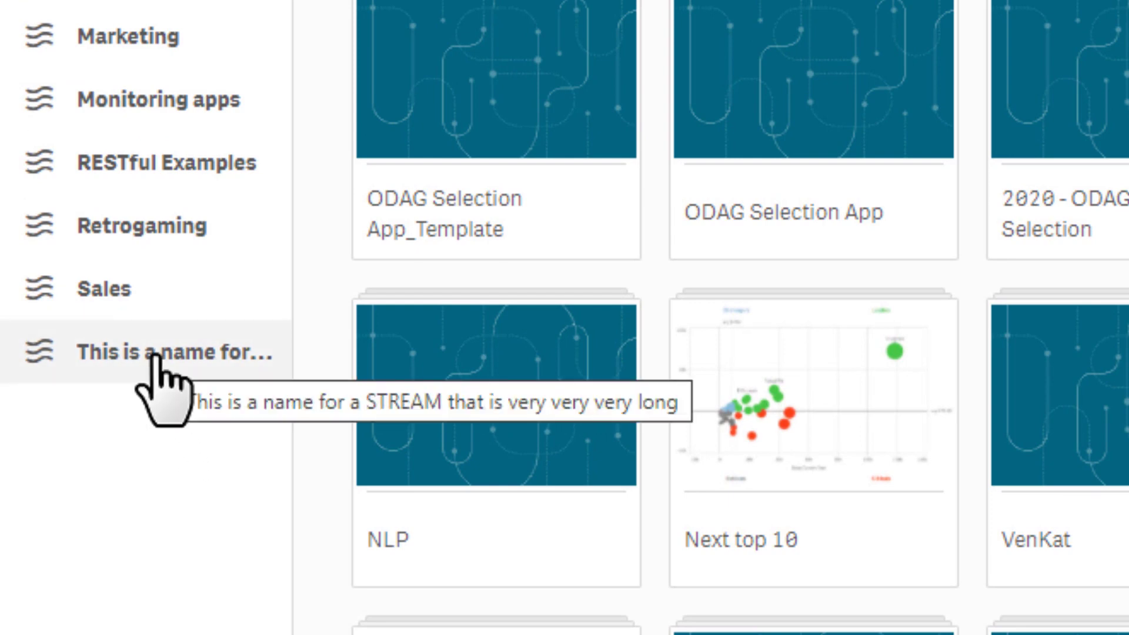
{"action": "mouse_move", "coordinate": [310, 504]}
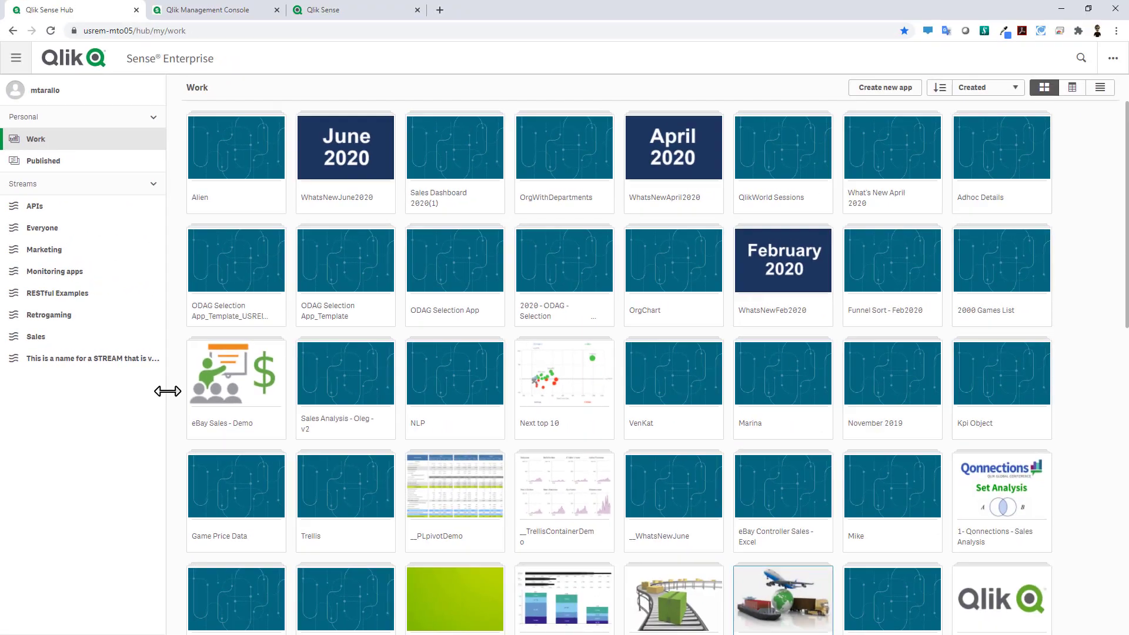
{"action": "mouse_move", "coordinate": [1094, 136]}
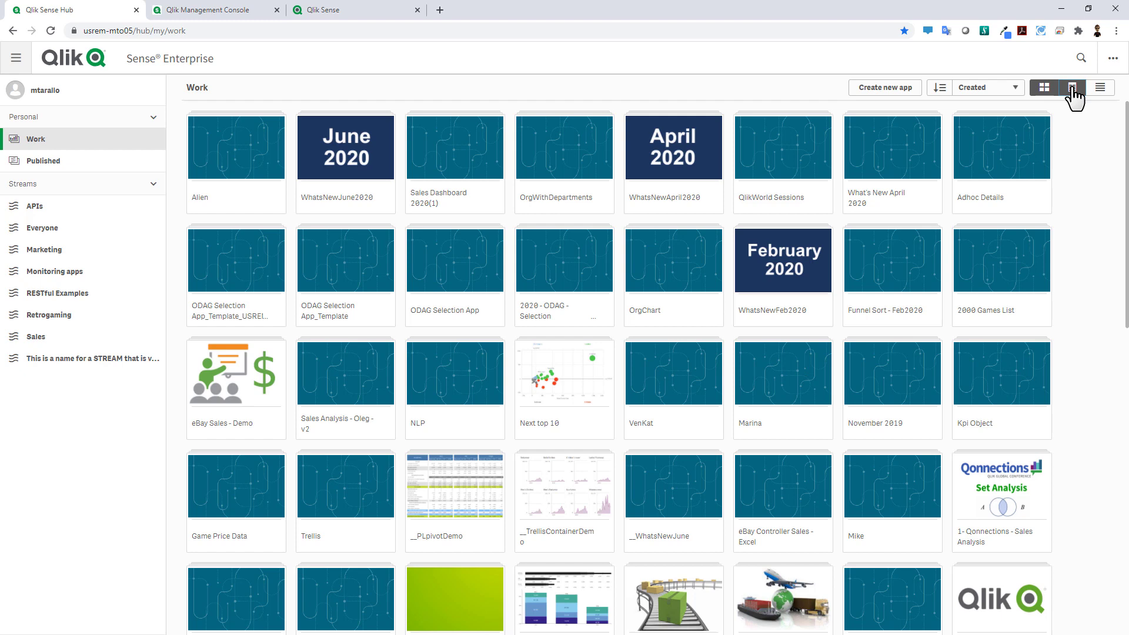
Step: Switch the Work apps to list view and check the OrgChart app's details
{"action": "left_click", "coordinate": [1072, 87]}
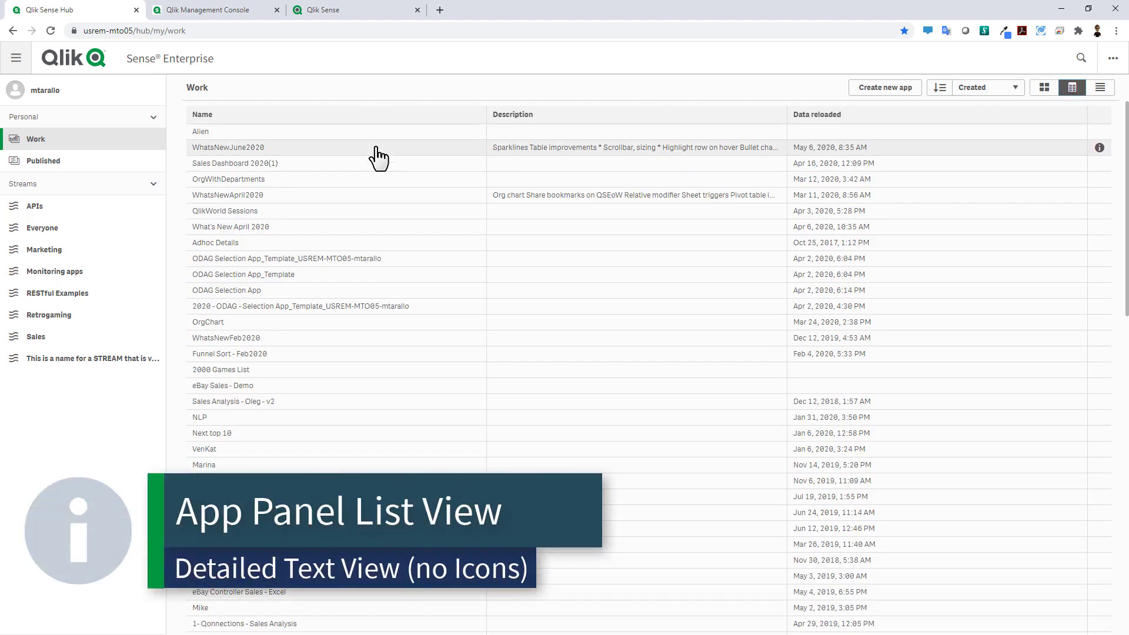
{"action": "mouse_move", "coordinate": [514, 341]}
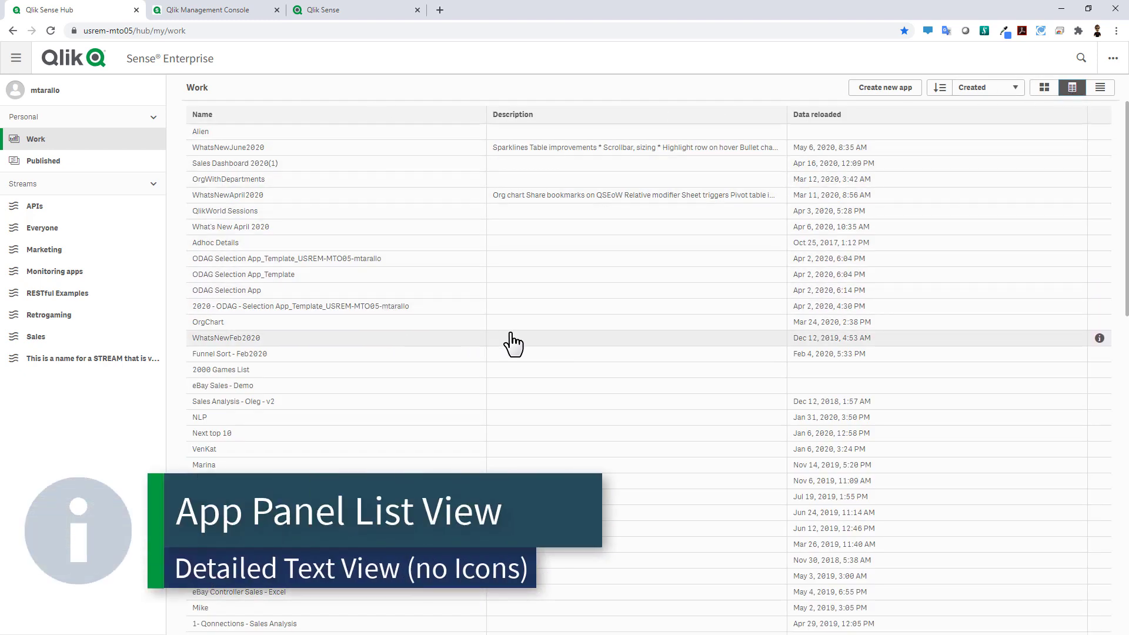
{"action": "mouse_move", "coordinate": [453, 337]}
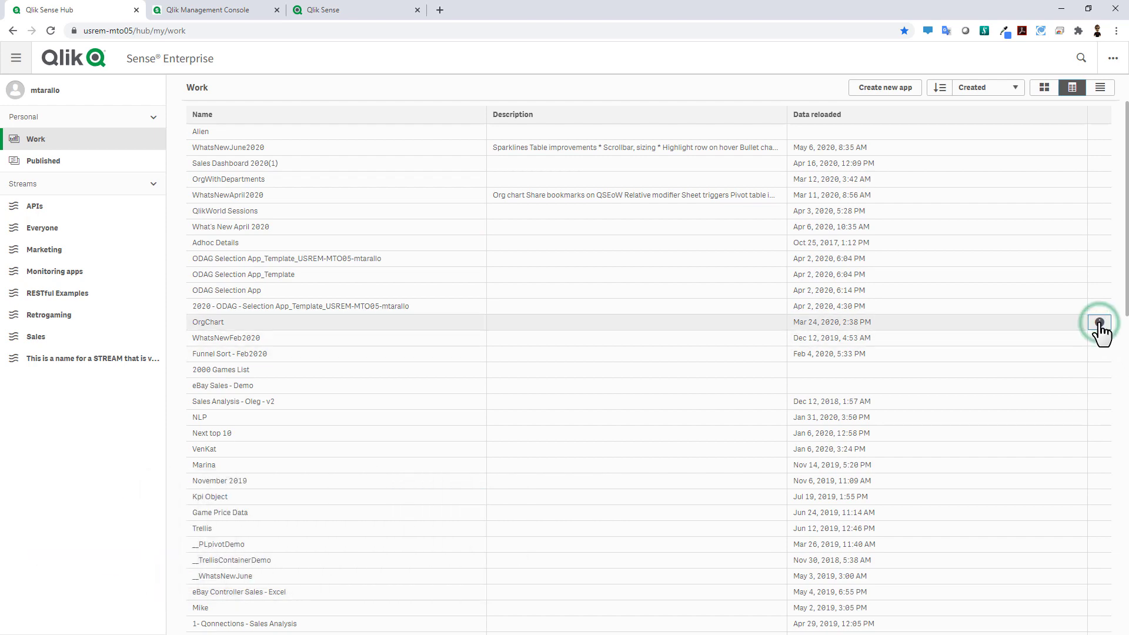
{"action": "left_click", "coordinate": [1098, 317]}
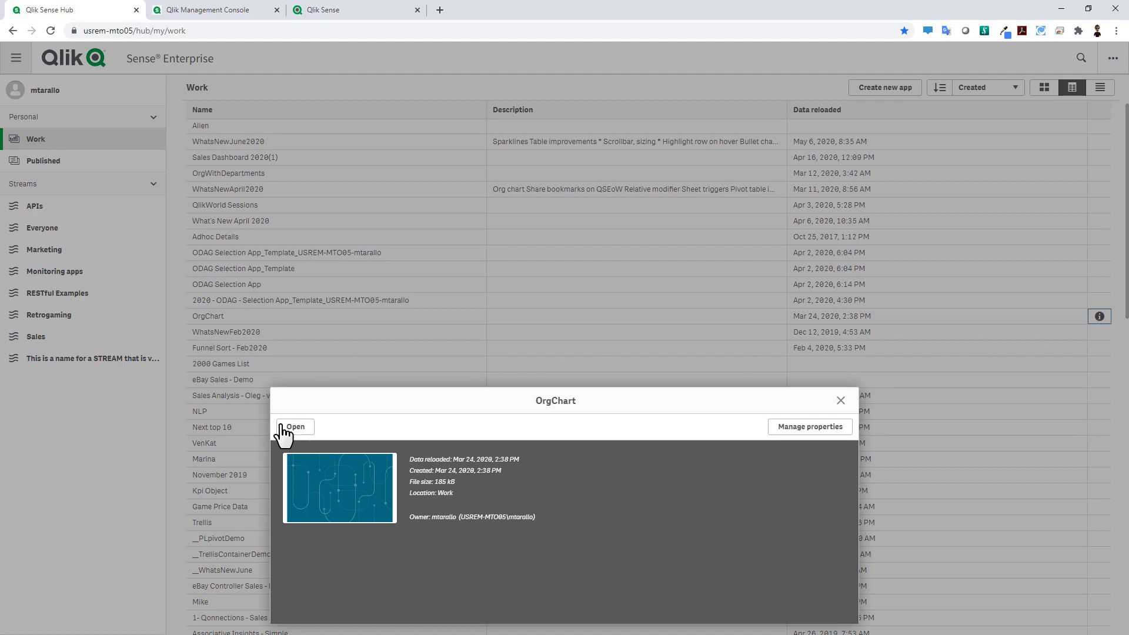
{"action": "mouse_move", "coordinate": [832, 420]}
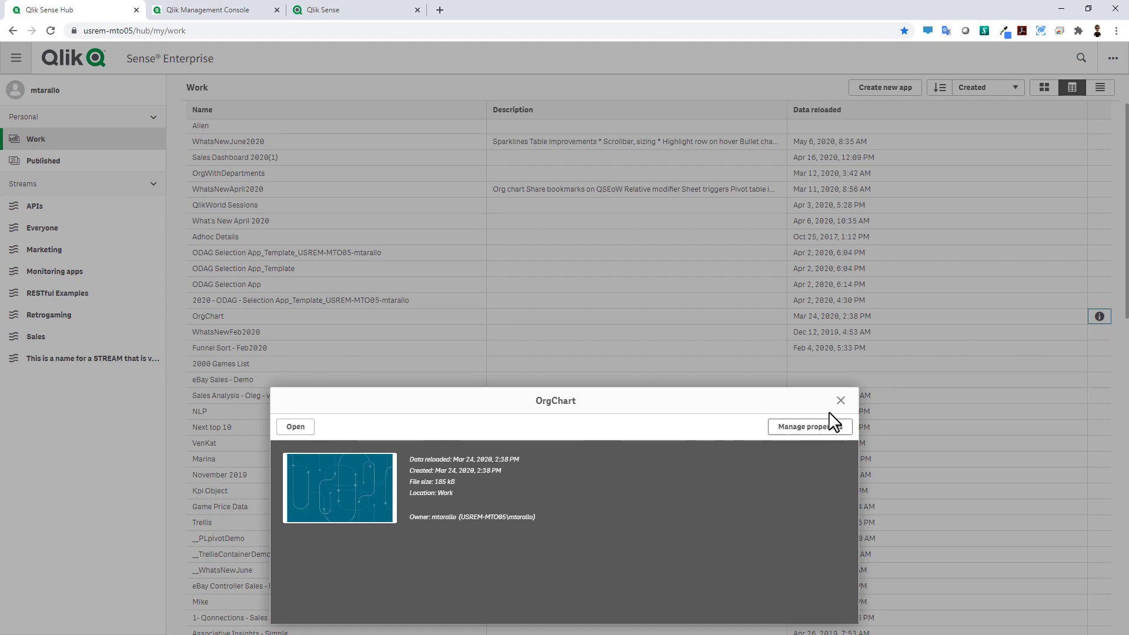
{"action": "left_click", "coordinate": [841, 401]}
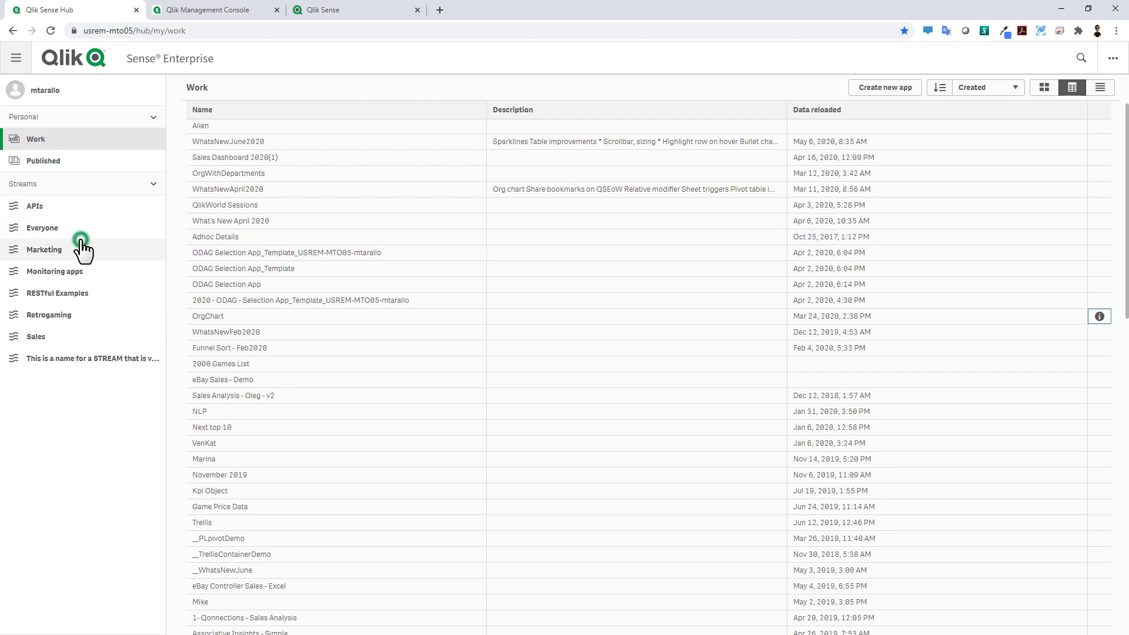
{"action": "left_click", "coordinate": [48, 315]}
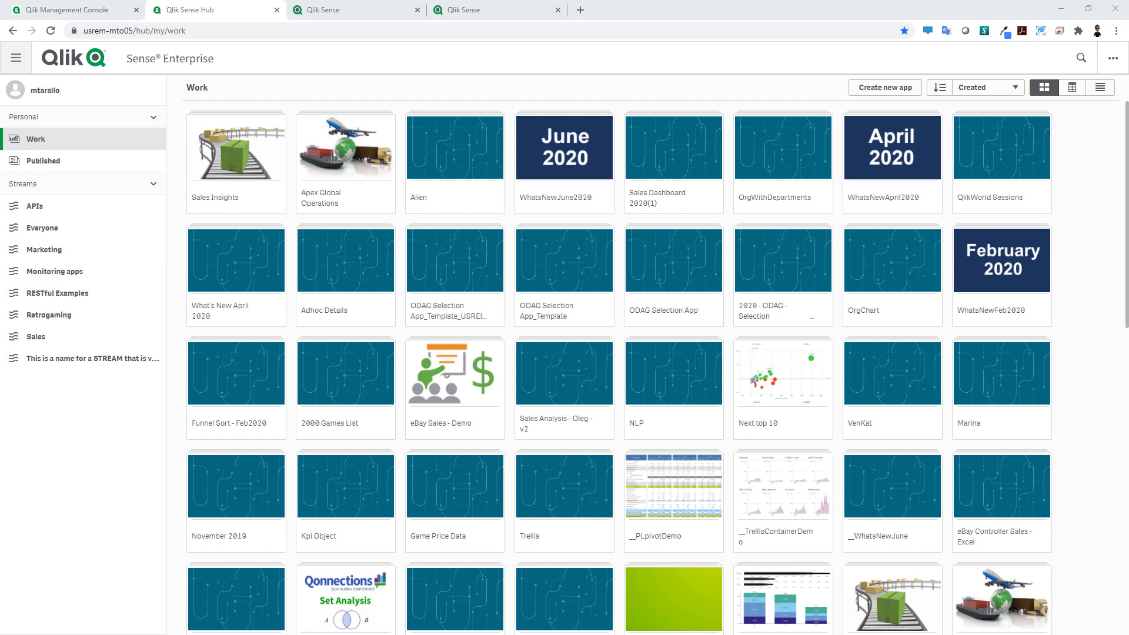
{"action": "mouse_move", "coordinate": [123, 324]}
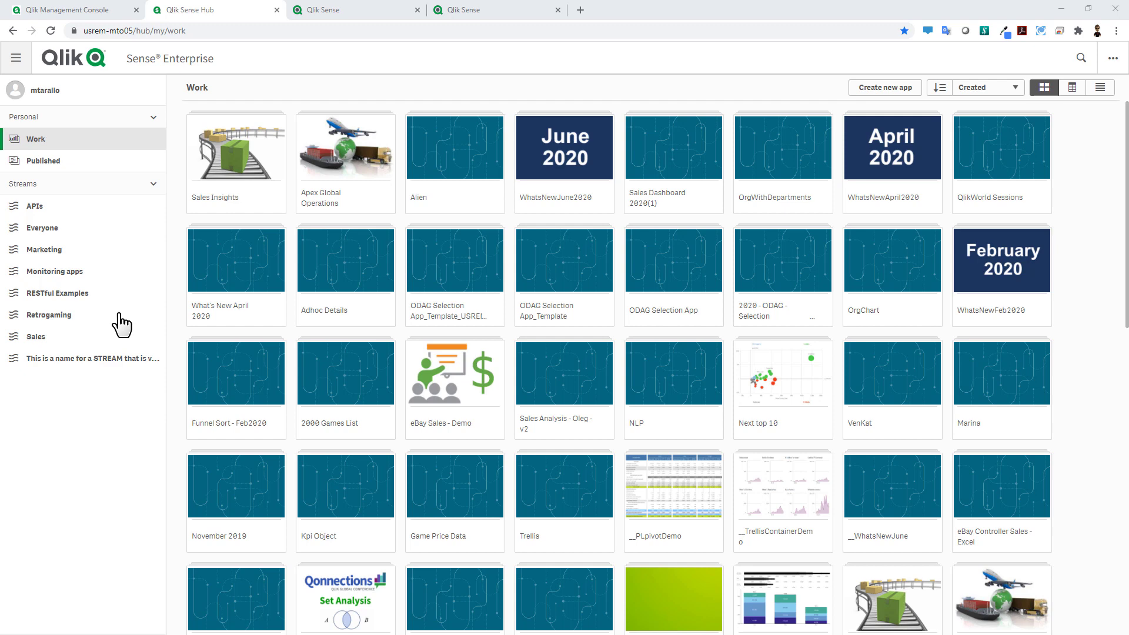
{"action": "mouse_move", "coordinate": [168, 154]}
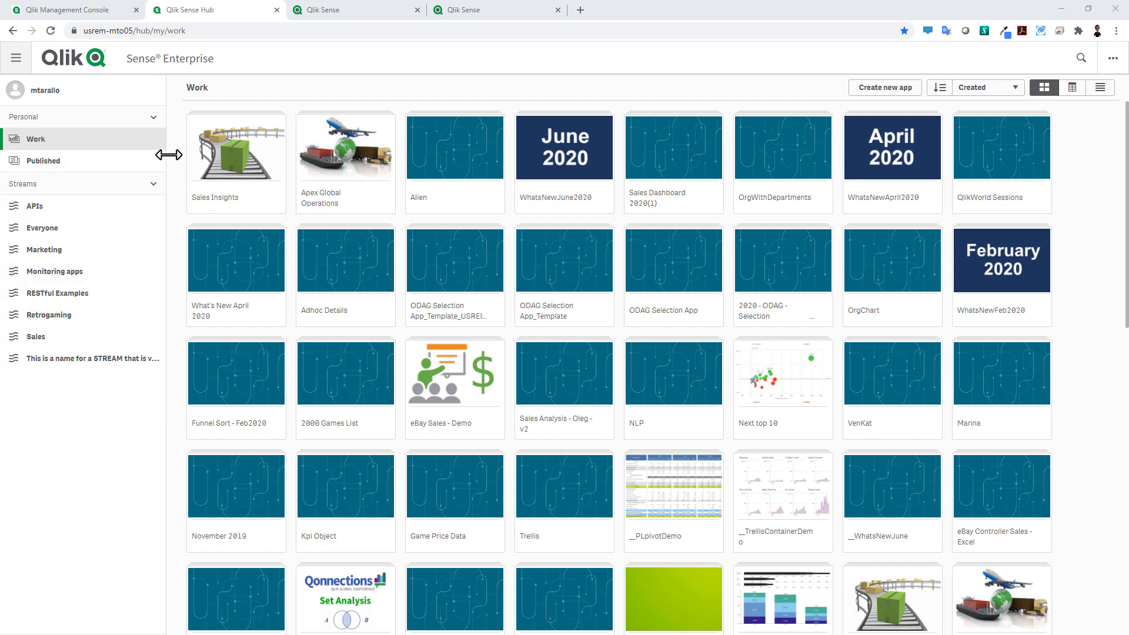
{"action": "mouse_move", "coordinate": [186, 186]}
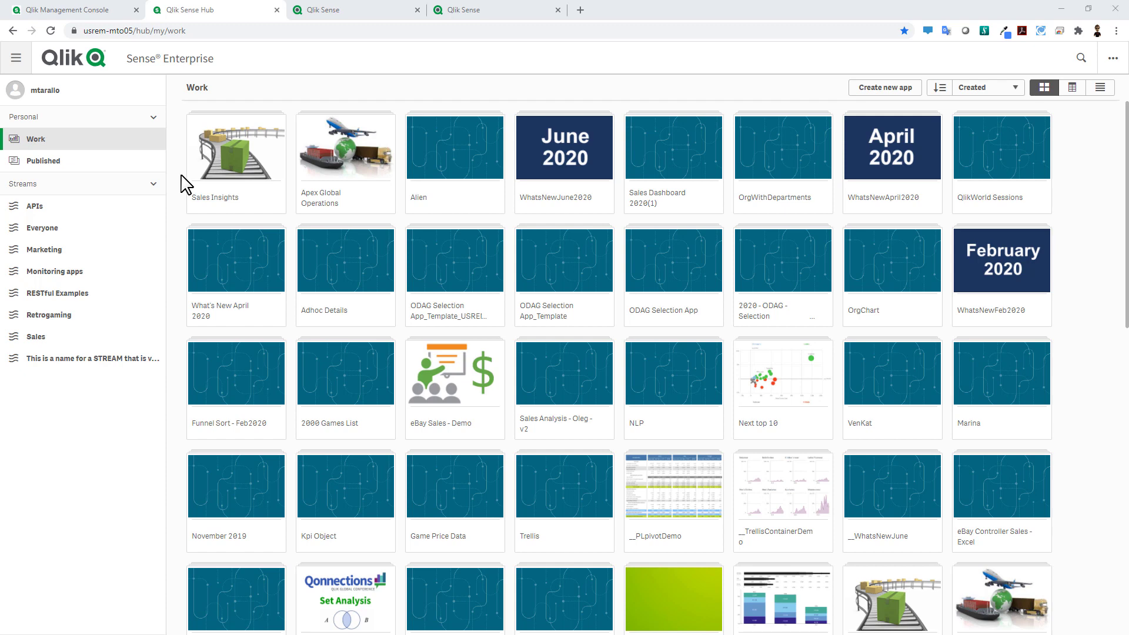
{"action": "mouse_move", "coordinate": [398, 248]}
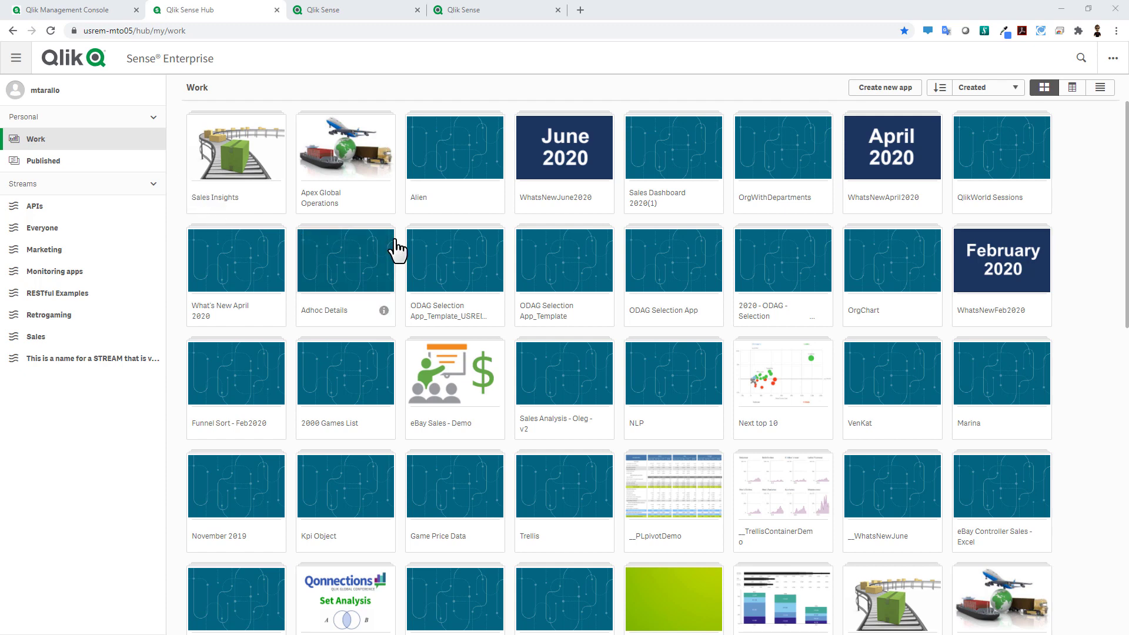
{"action": "mouse_move", "coordinate": [390, 248]}
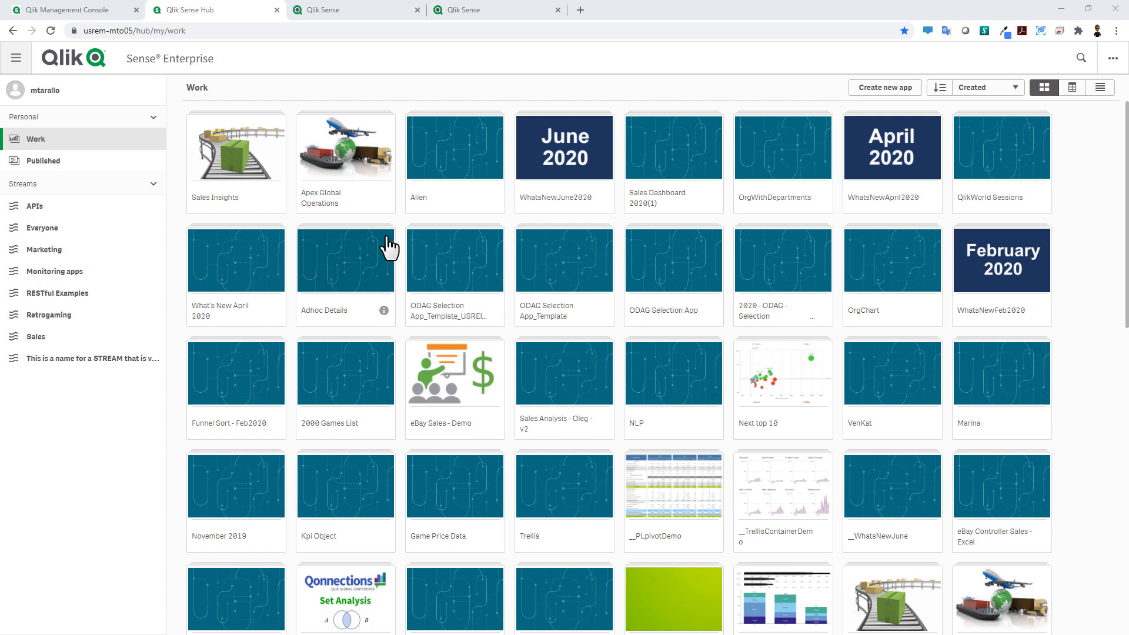
{"action": "mouse_move", "coordinate": [387, 248]}
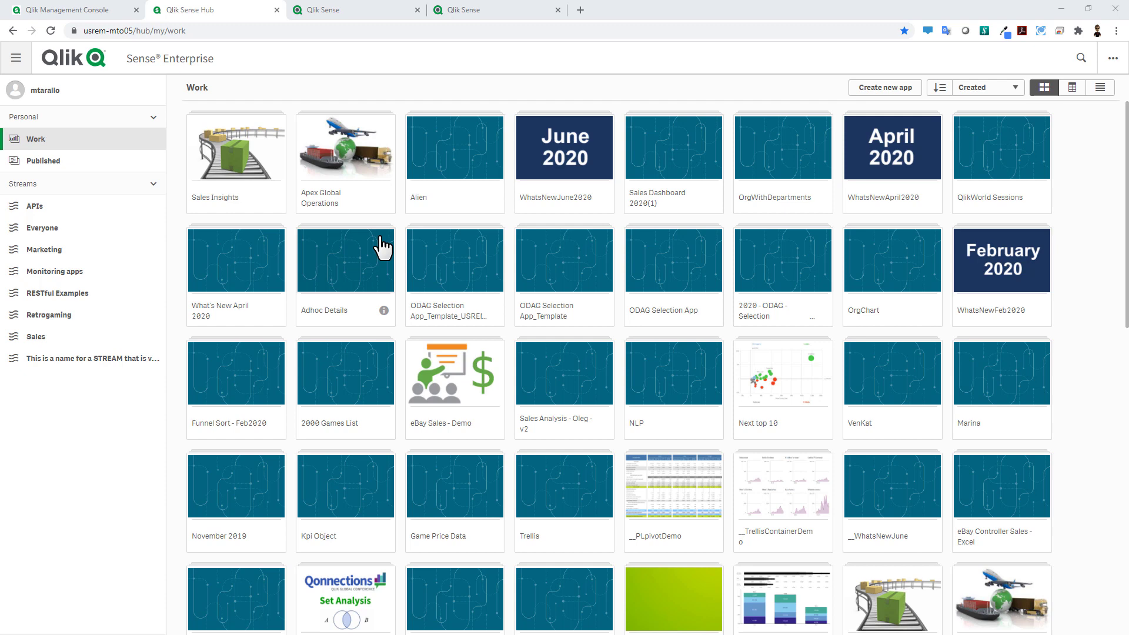
{"action": "mouse_move", "coordinate": [353, 184]}
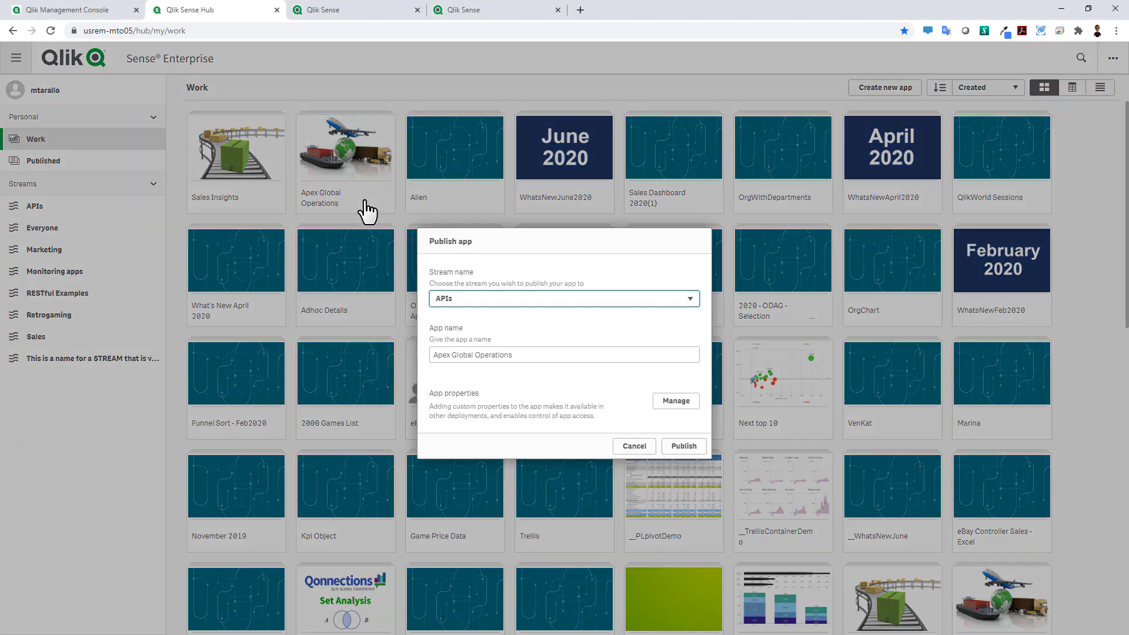
Step: Publish Apex Global Operations to the Sales stream
{"action": "left_click", "coordinate": [564, 298]}
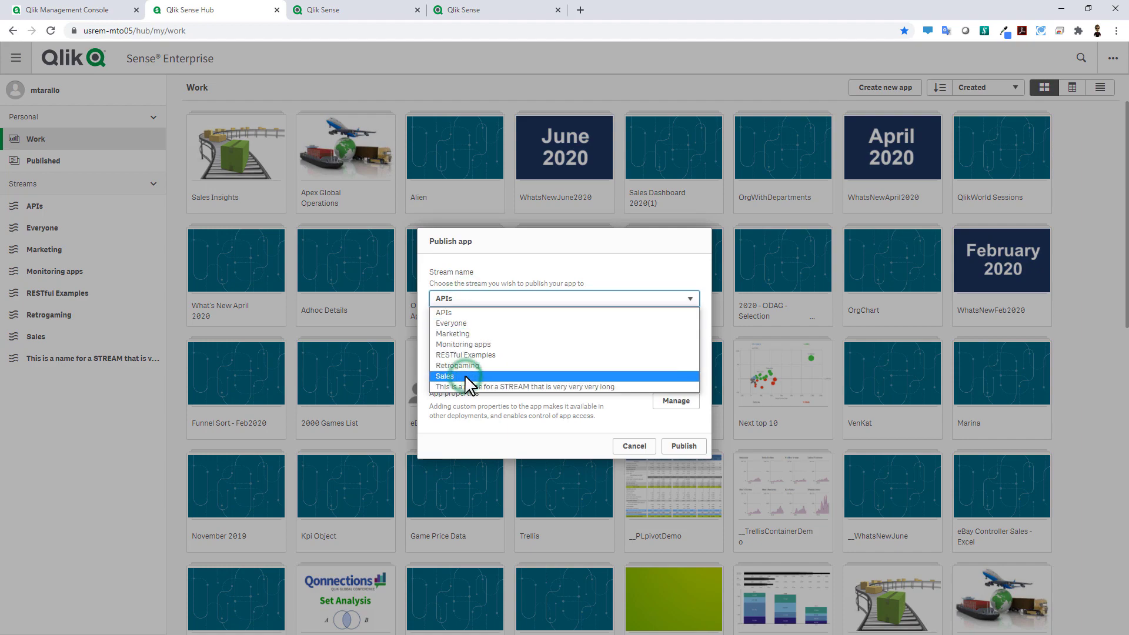
{"action": "left_click", "coordinate": [683, 445]}
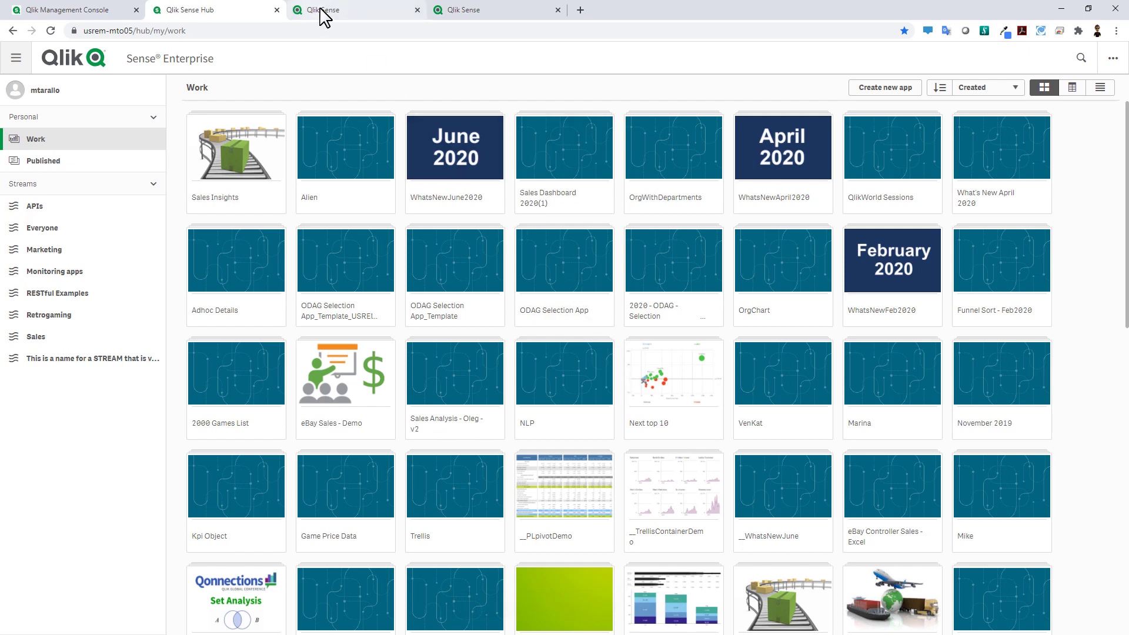
Step: Switch to the Qlik Cloud tab showing the still-empty TestManagedSpace
{"action": "left_click", "coordinate": [353, 9]}
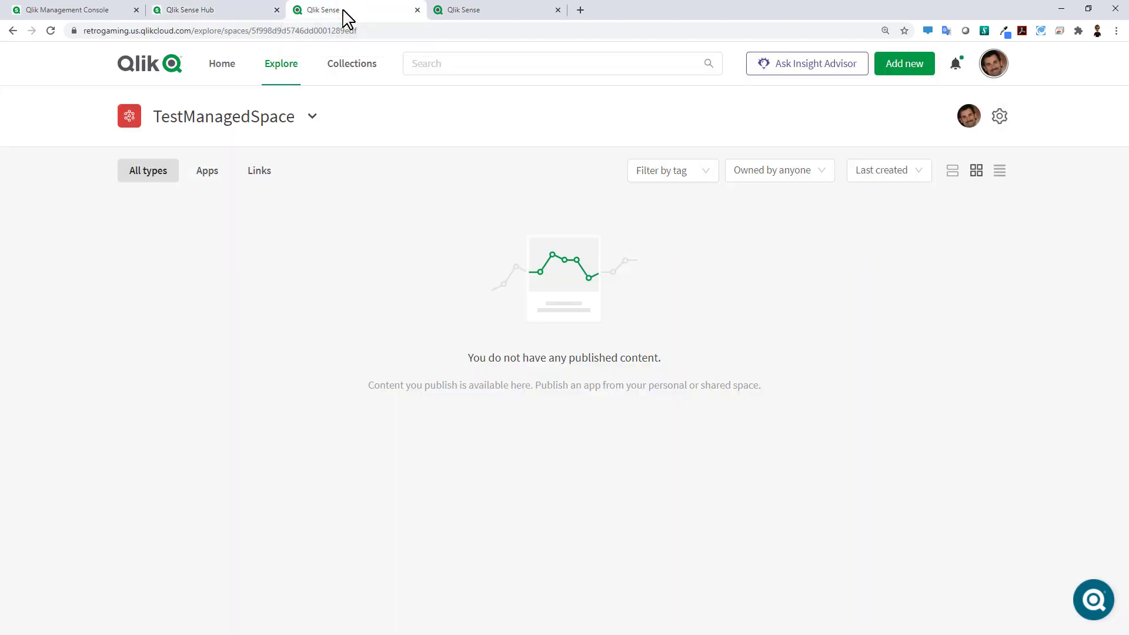
{"action": "mouse_move", "coordinate": [297, 240]}
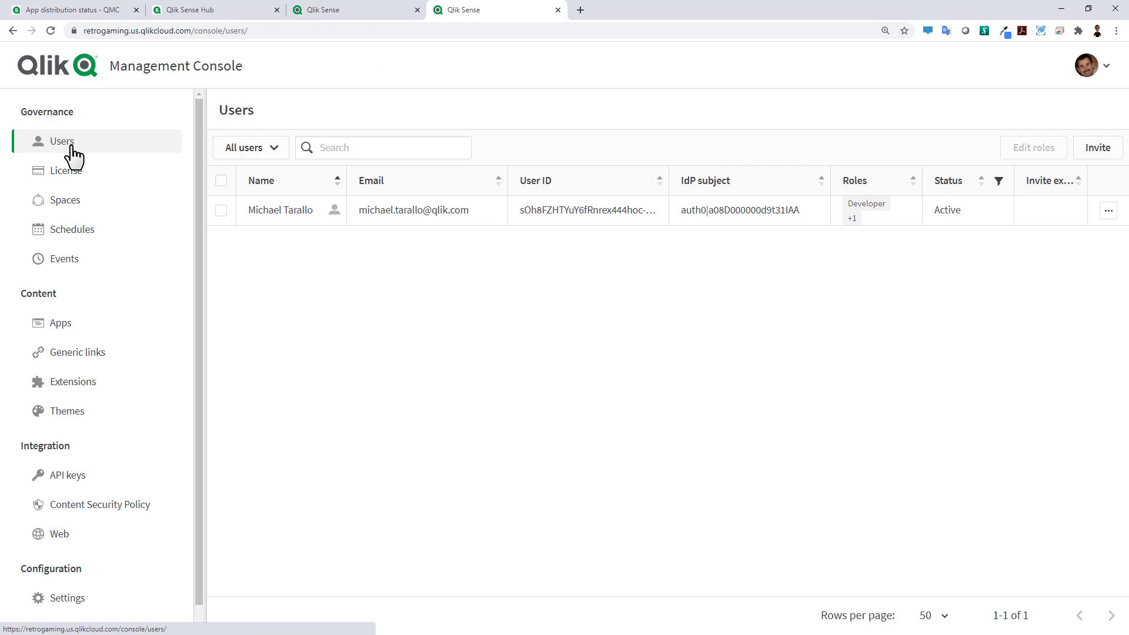
{"action": "mouse_move", "coordinate": [75, 209]}
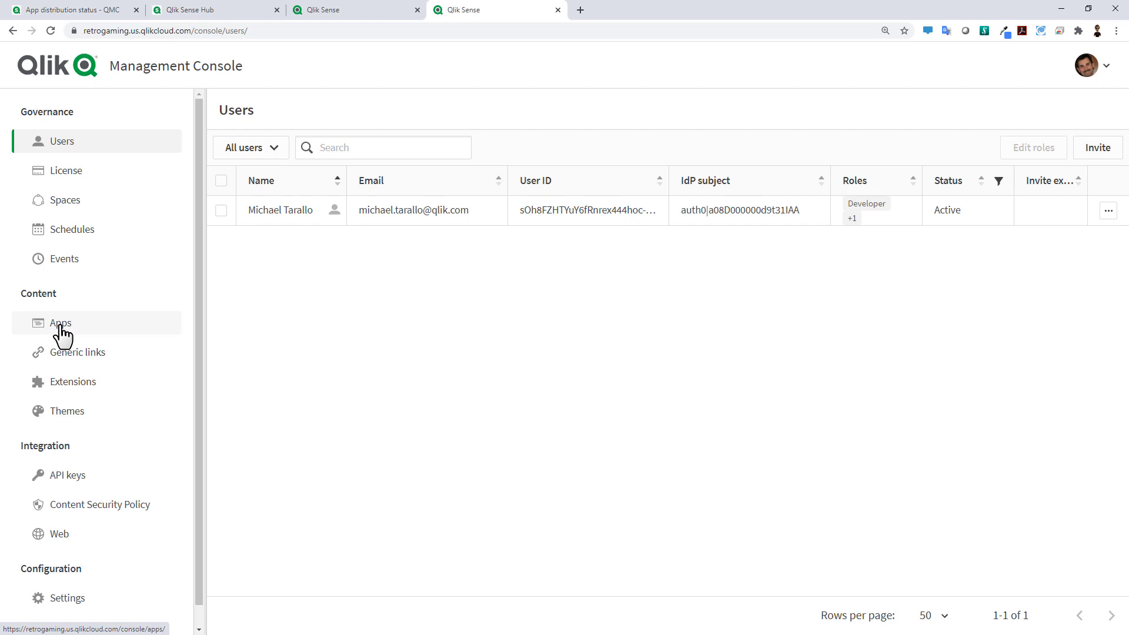
Step: From Apps > Staged, set Apex Global Operations' space to TestManagedSpace and apply
{"action": "left_click", "coordinate": [61, 323]}
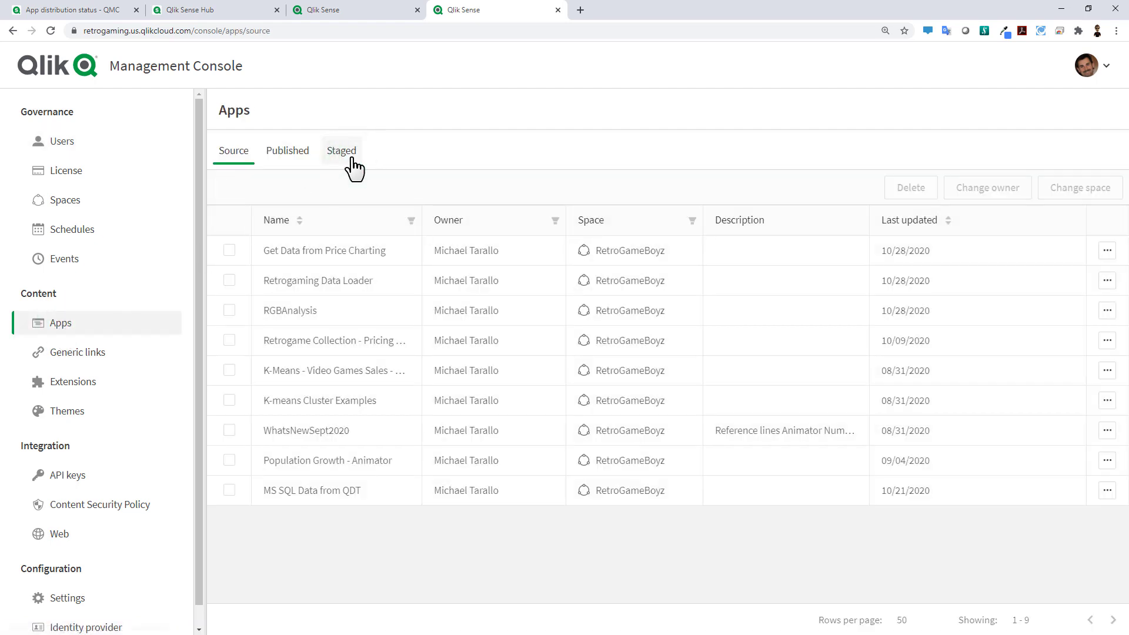
{"action": "left_click", "coordinate": [340, 151]}
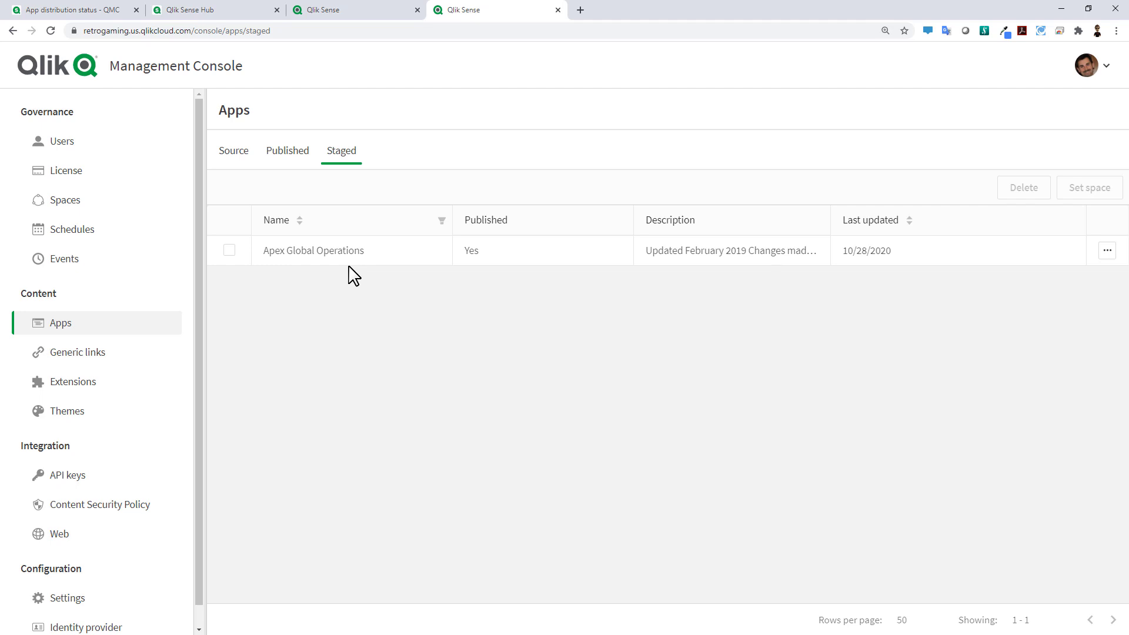
{"action": "mouse_move", "coordinate": [377, 275]}
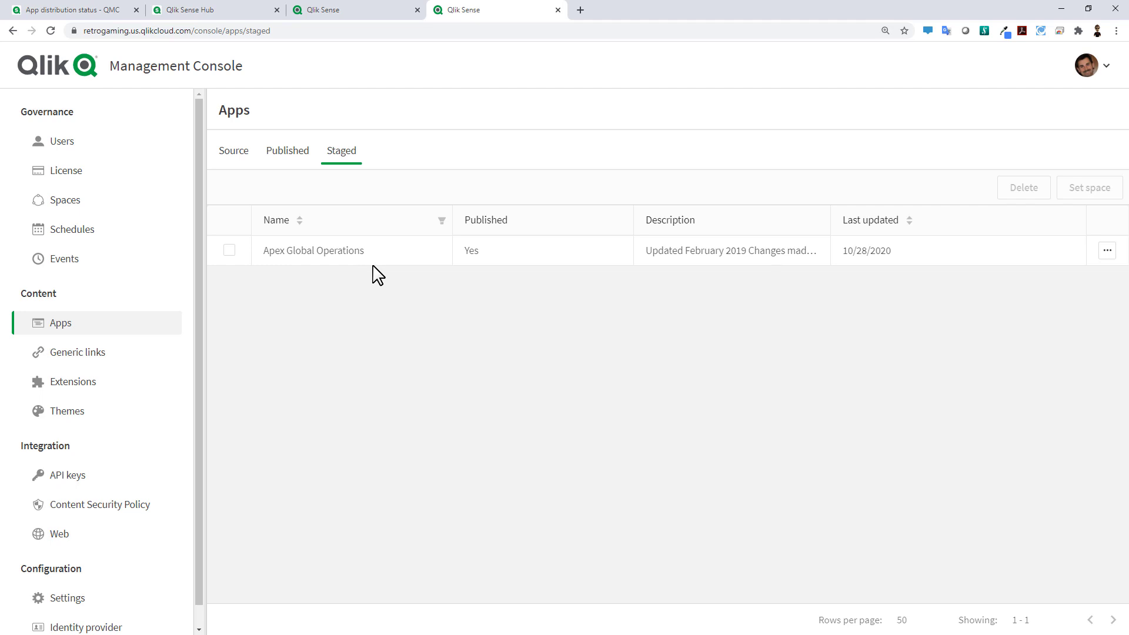
{"action": "left_click", "coordinate": [1107, 250]}
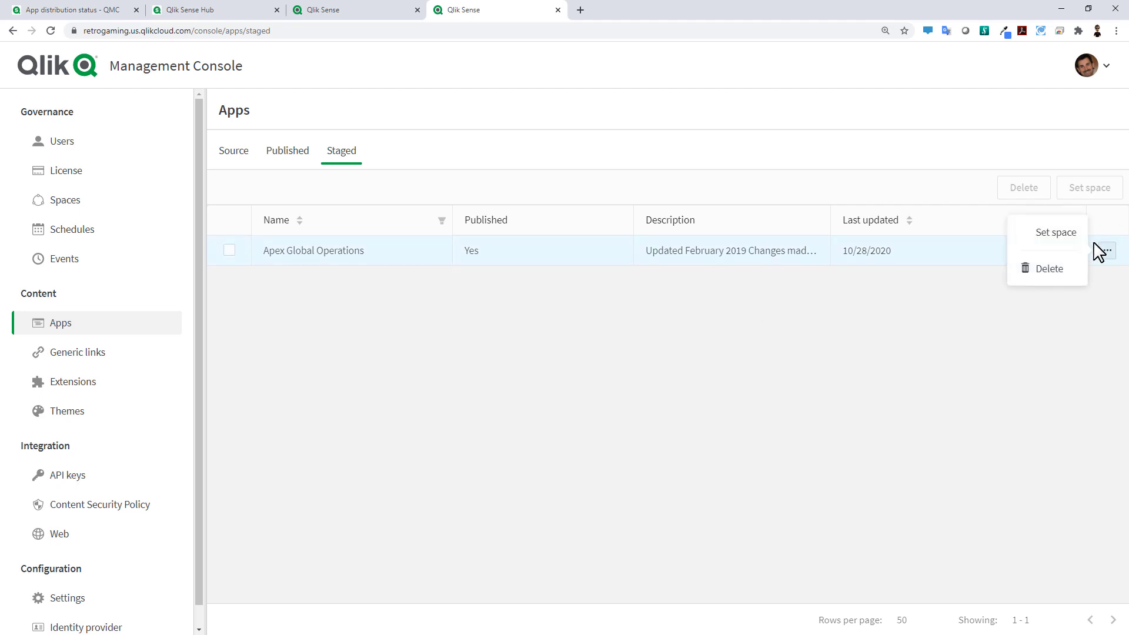
{"action": "left_click", "coordinate": [1055, 231]}
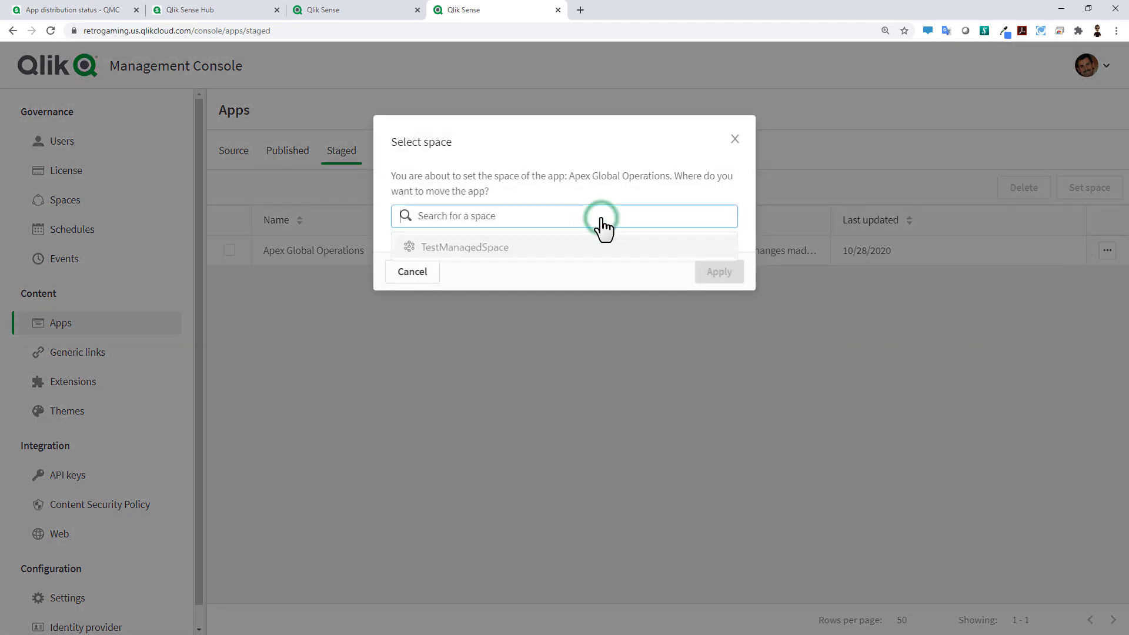
{"action": "left_click", "coordinate": [465, 247]}
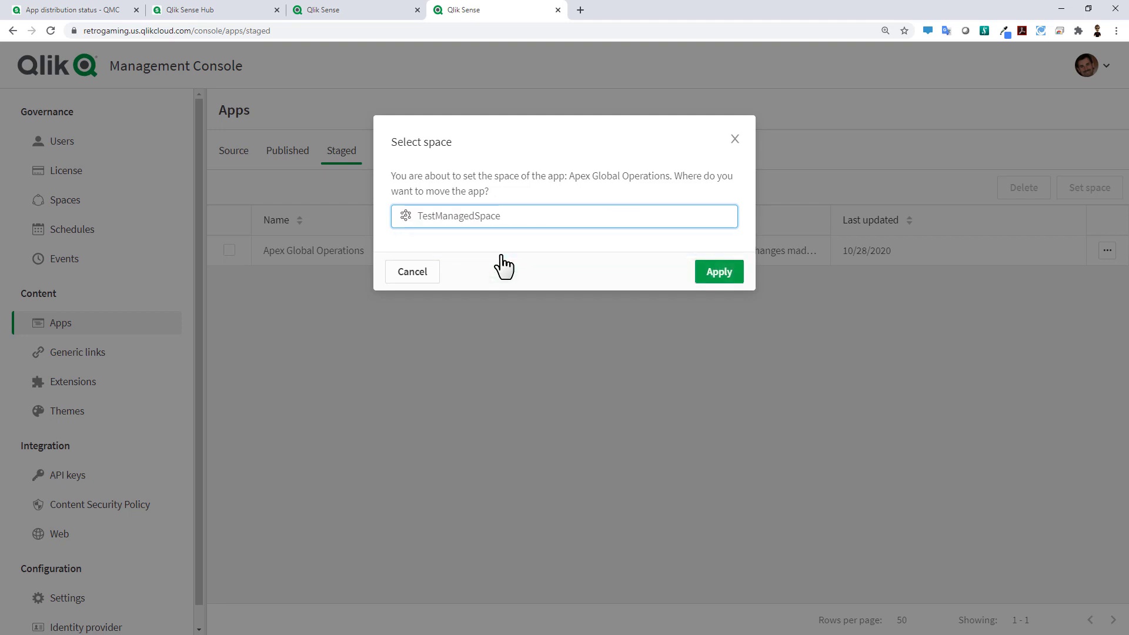
{"action": "left_click", "coordinate": [718, 271]}
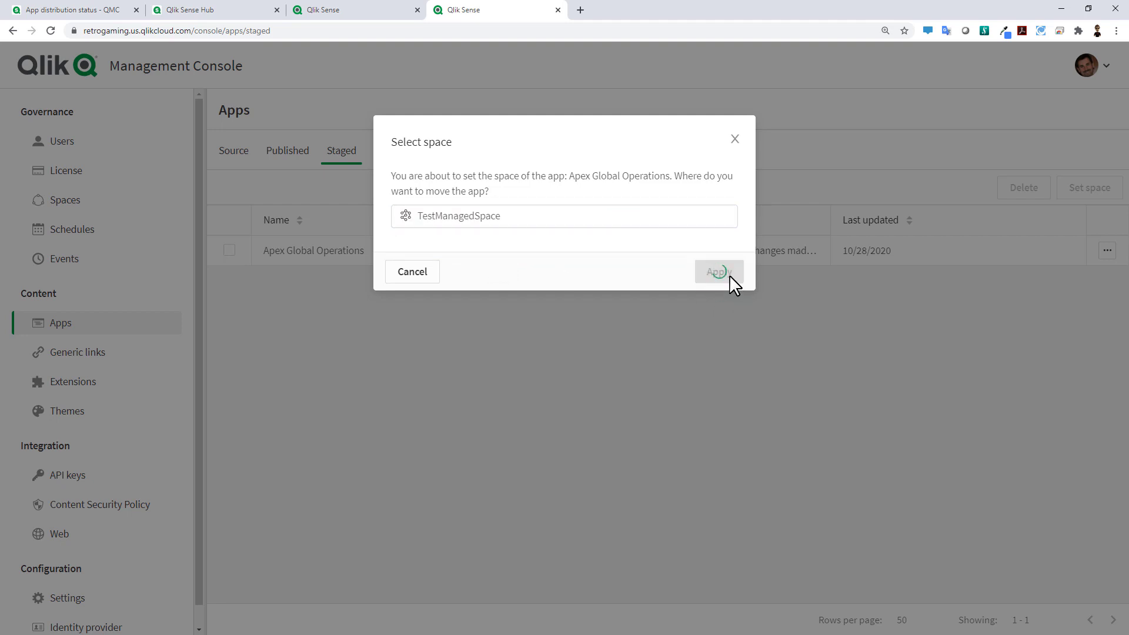
{"action": "left_click", "coordinate": [719, 272]}
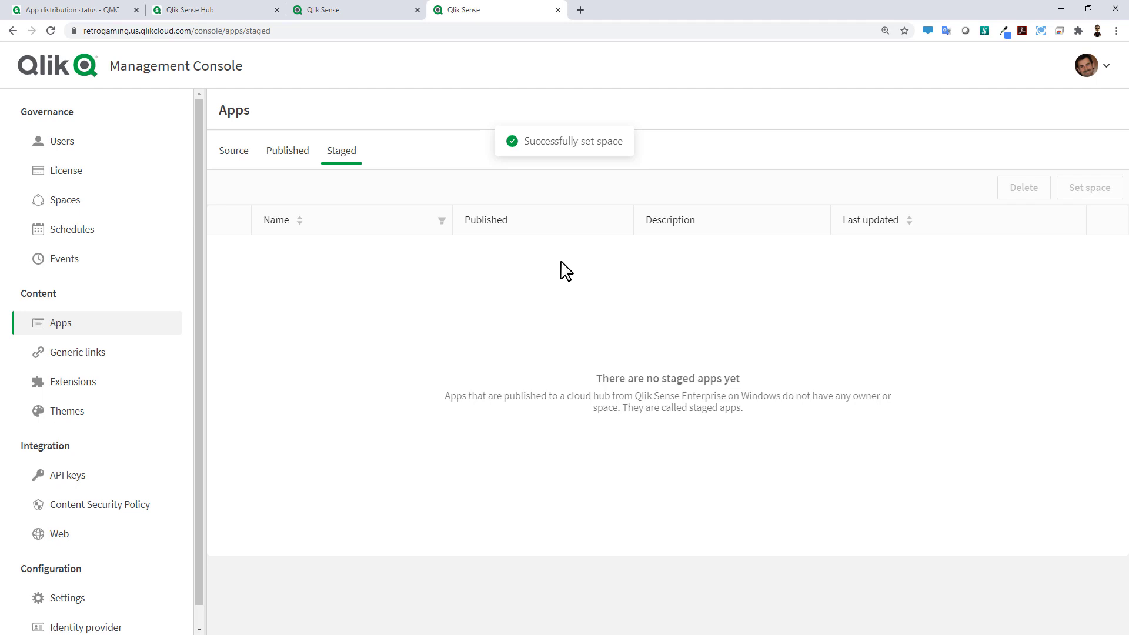
{"action": "left_click", "coordinate": [353, 9]}
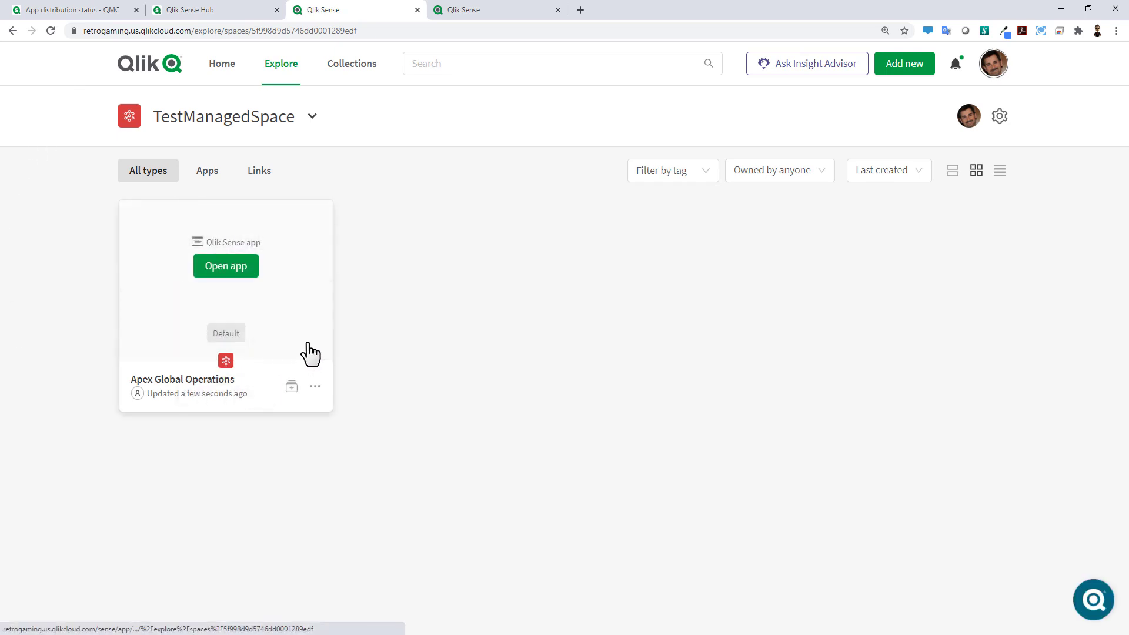
Step: Open Apex Global Operations' Store Performance sheet, then return to the QMC tab
{"action": "left_click", "coordinate": [226, 266]}
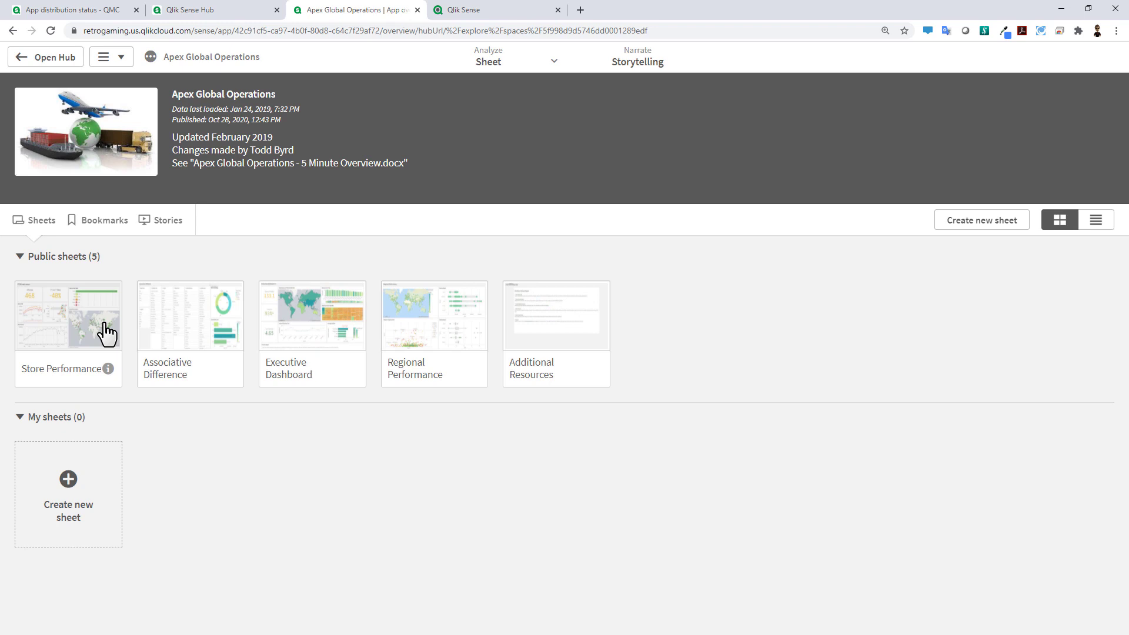
{"action": "left_click", "coordinate": [68, 316]}
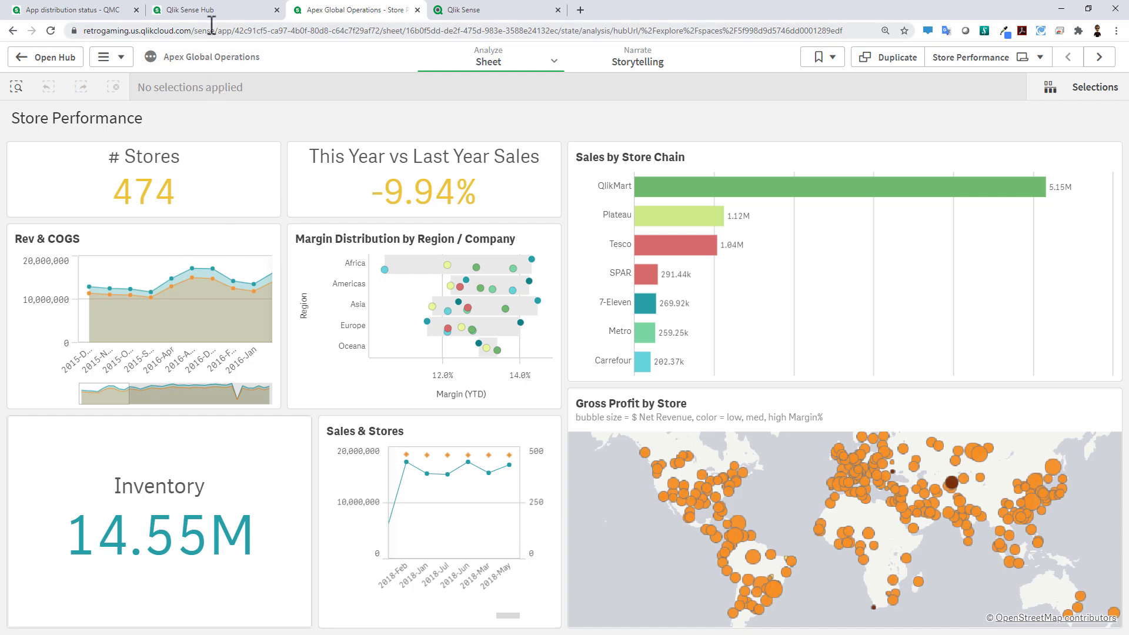
{"action": "mouse_move", "coordinate": [71, 10]}
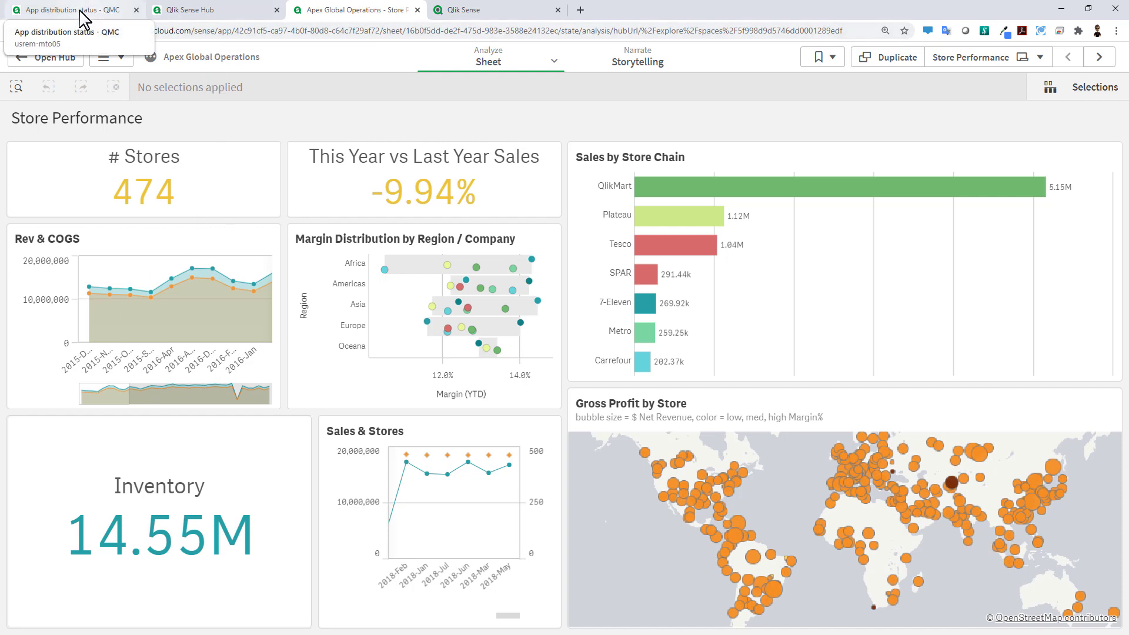
{"action": "left_click", "coordinate": [68, 9]}
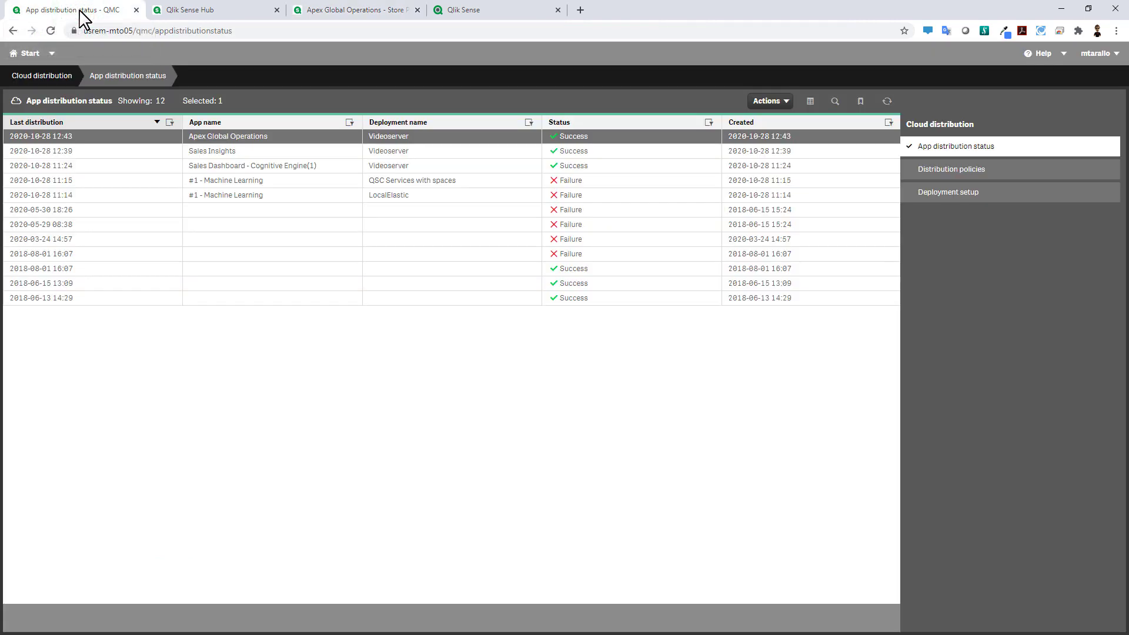
Step: Review App distribution status, then view the AppDistRule distribution policy
{"action": "left_click", "coordinate": [26, 53]}
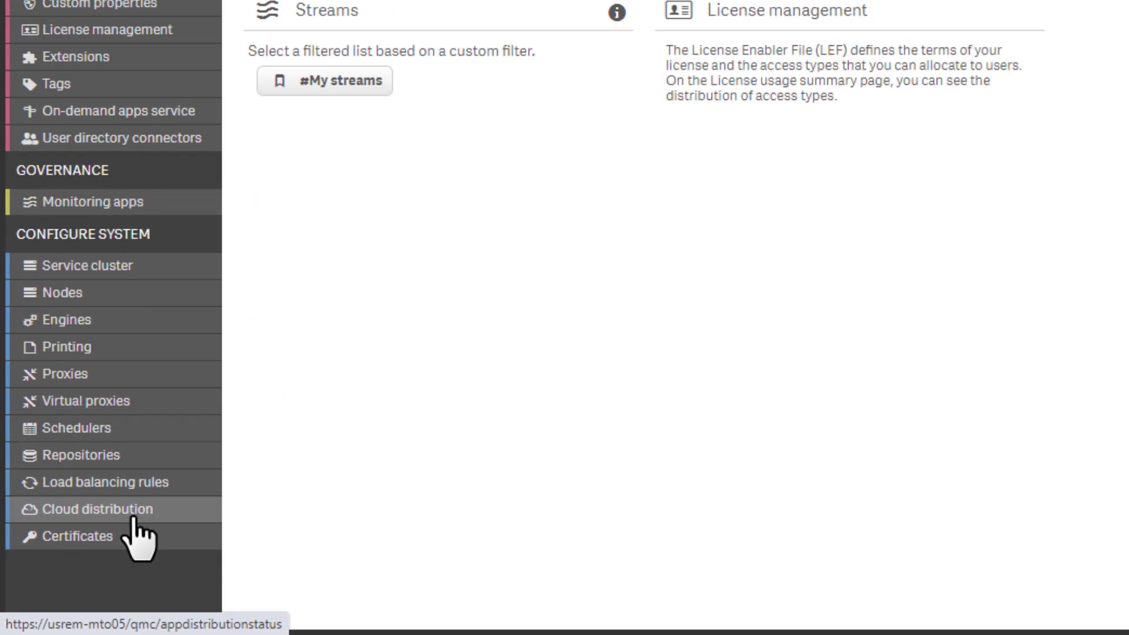
{"action": "left_click", "coordinate": [103, 509]}
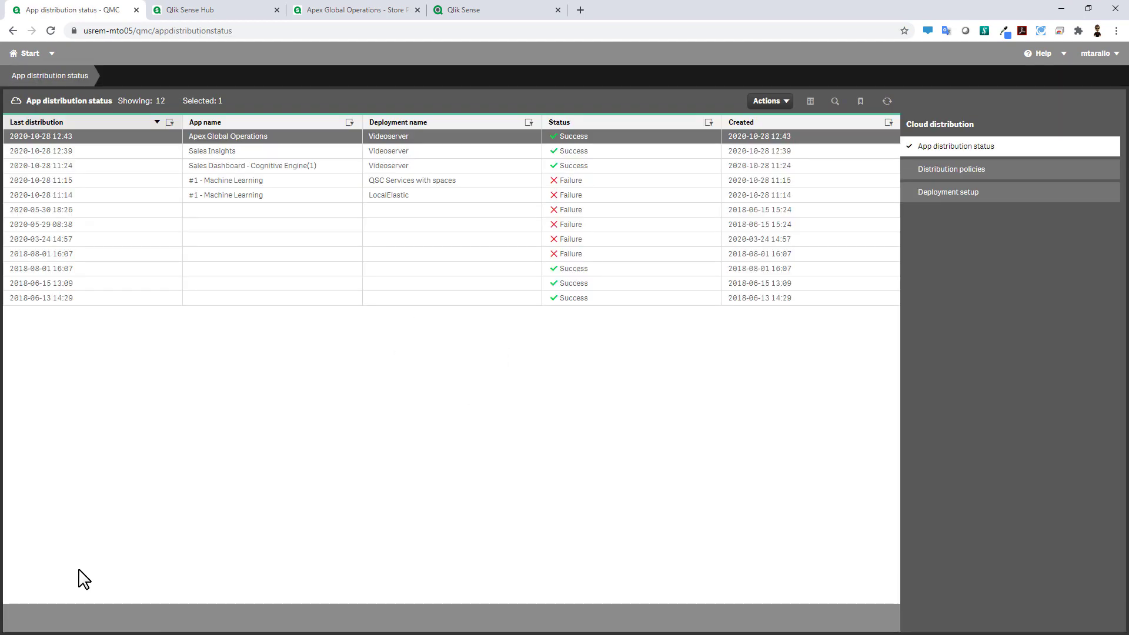
{"action": "mouse_move", "coordinate": [392, 375]}
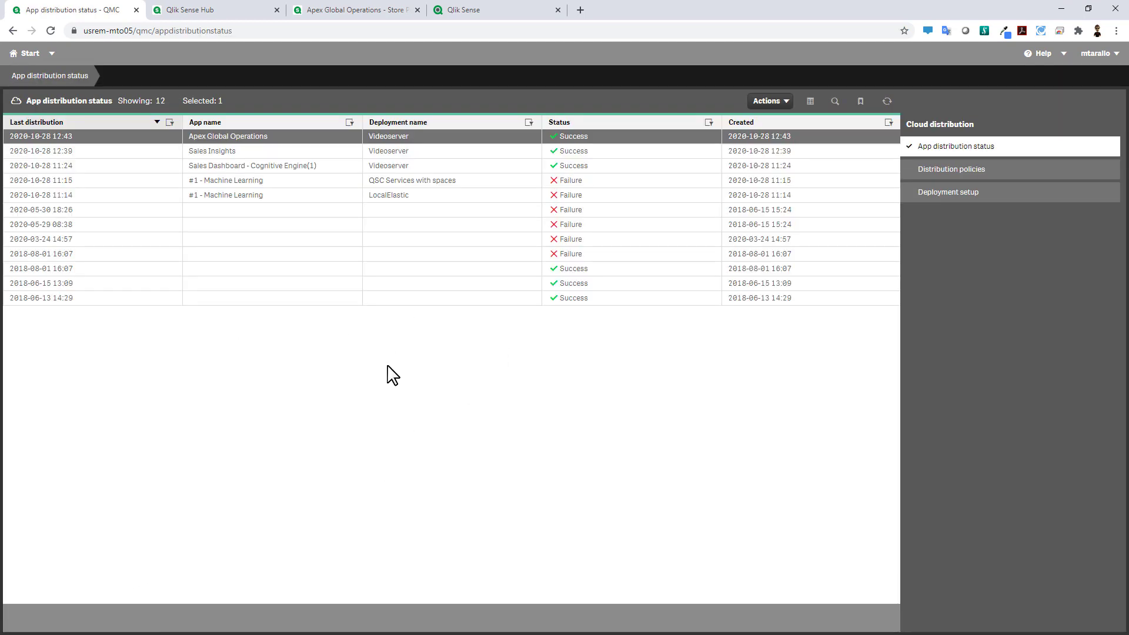
{"action": "mouse_move", "coordinate": [500, 361]}
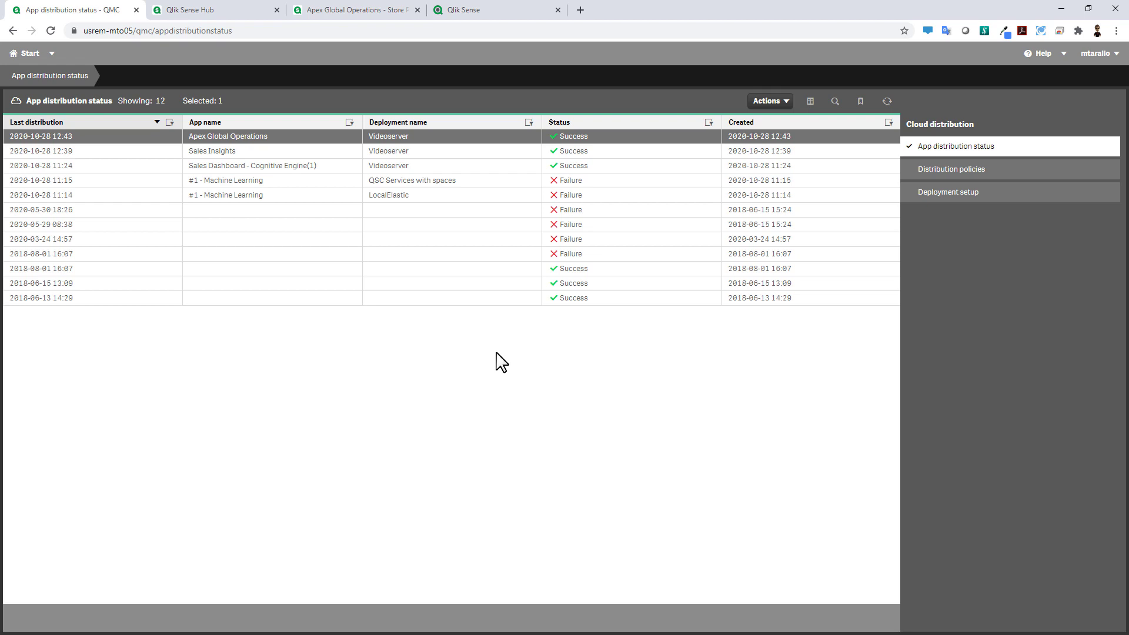
{"action": "mouse_move", "coordinate": [517, 149]}
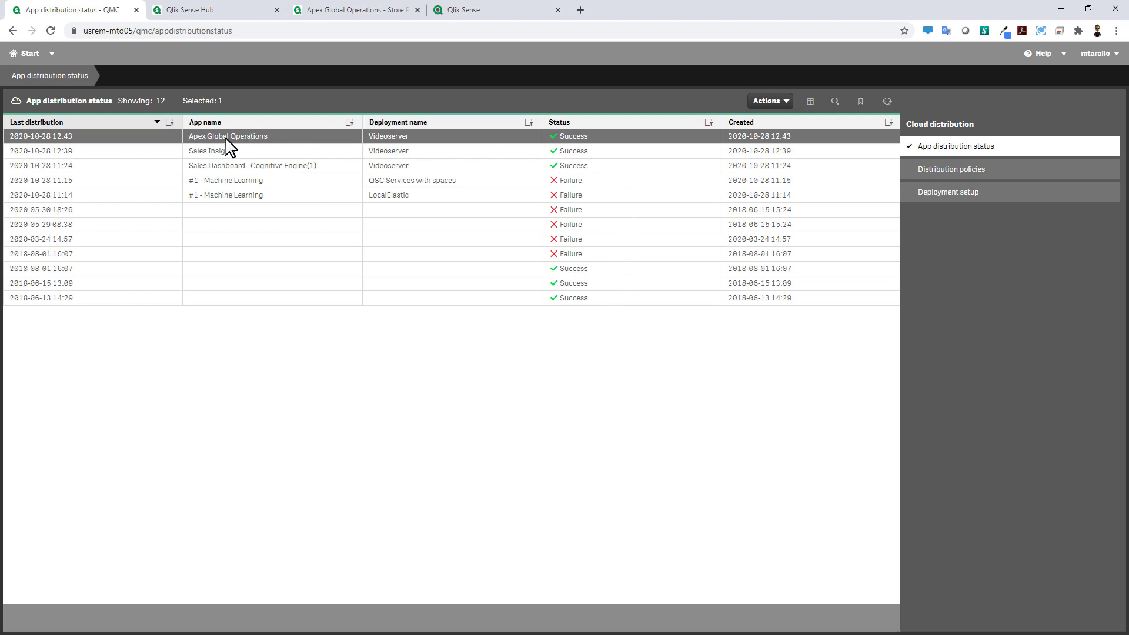
{"action": "mouse_move", "coordinate": [556, 157]}
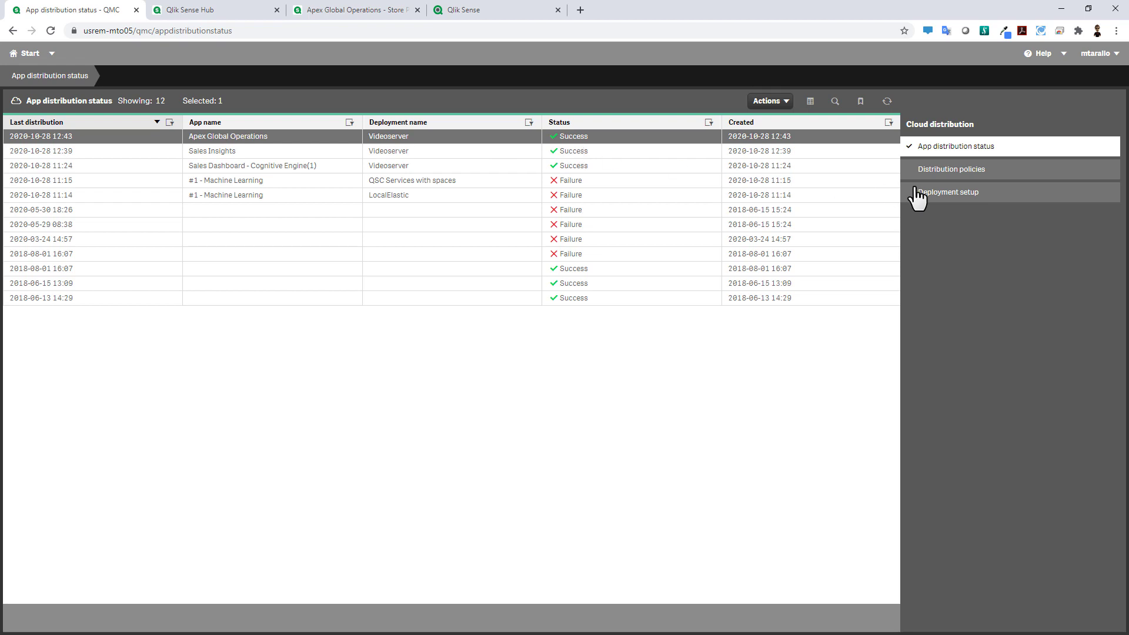
{"action": "left_click", "coordinate": [952, 169]}
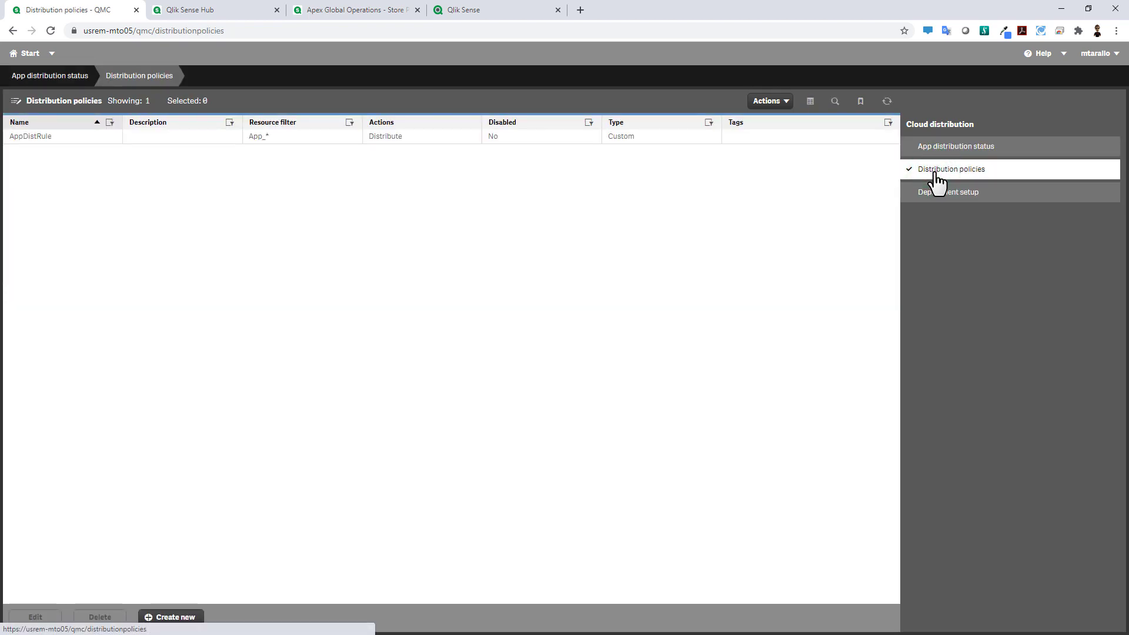
Step: Open Deployment setup and launch the Multi-Cloud Setup Console listing Videoserver
{"action": "left_click", "coordinate": [949, 192]}
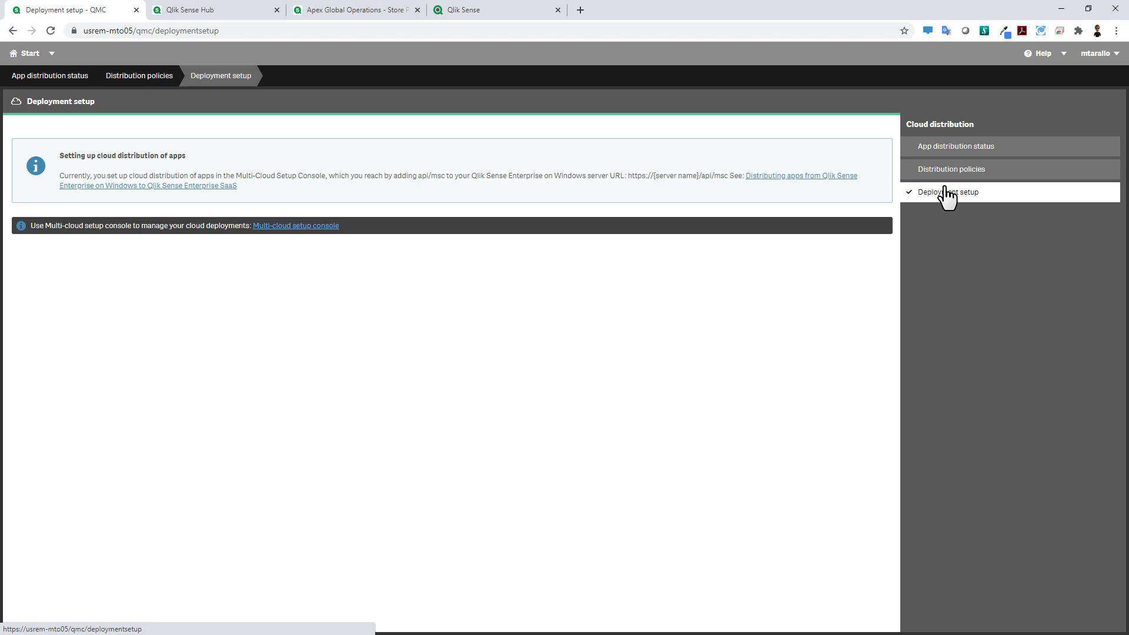
{"action": "mouse_move", "coordinate": [302, 248]}
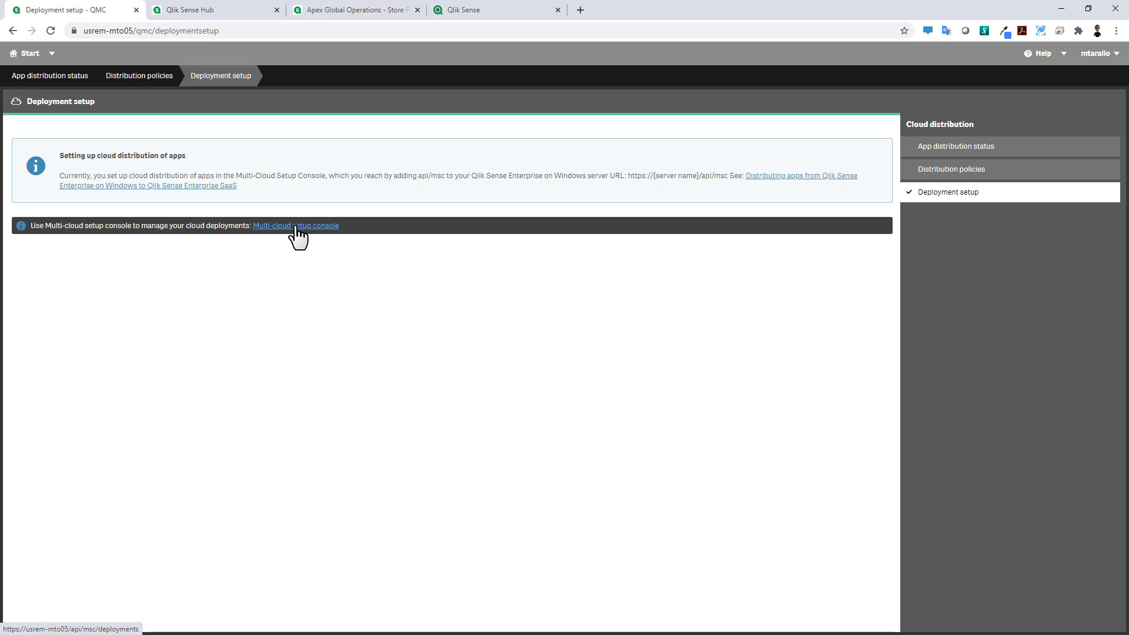
{"action": "left_click", "coordinate": [295, 225]}
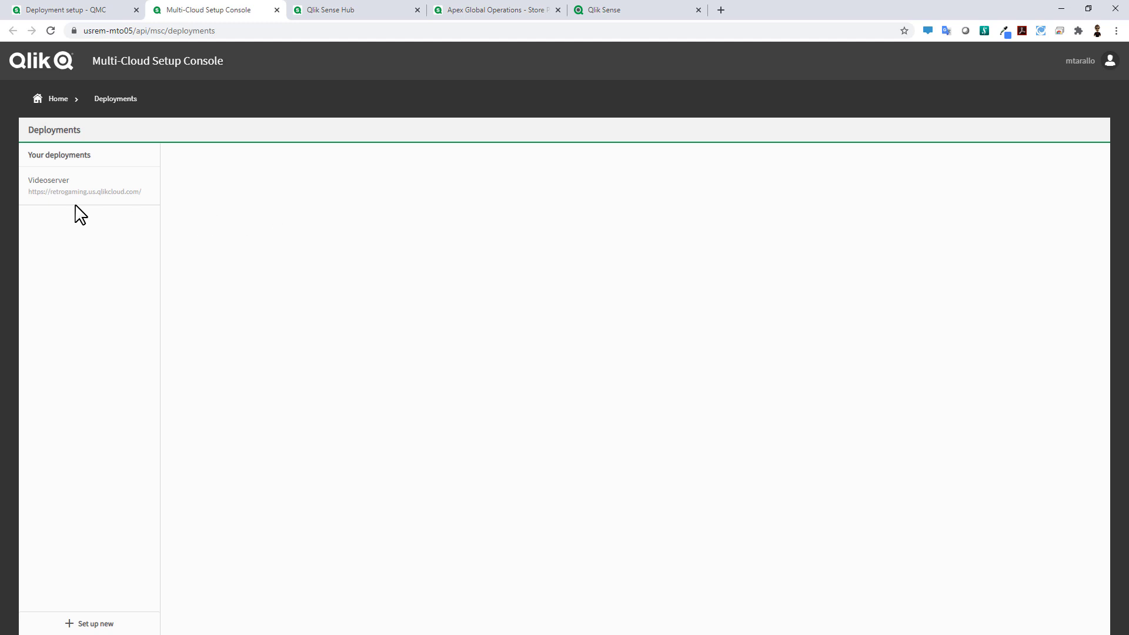
{"action": "mouse_move", "coordinate": [97, 535]}
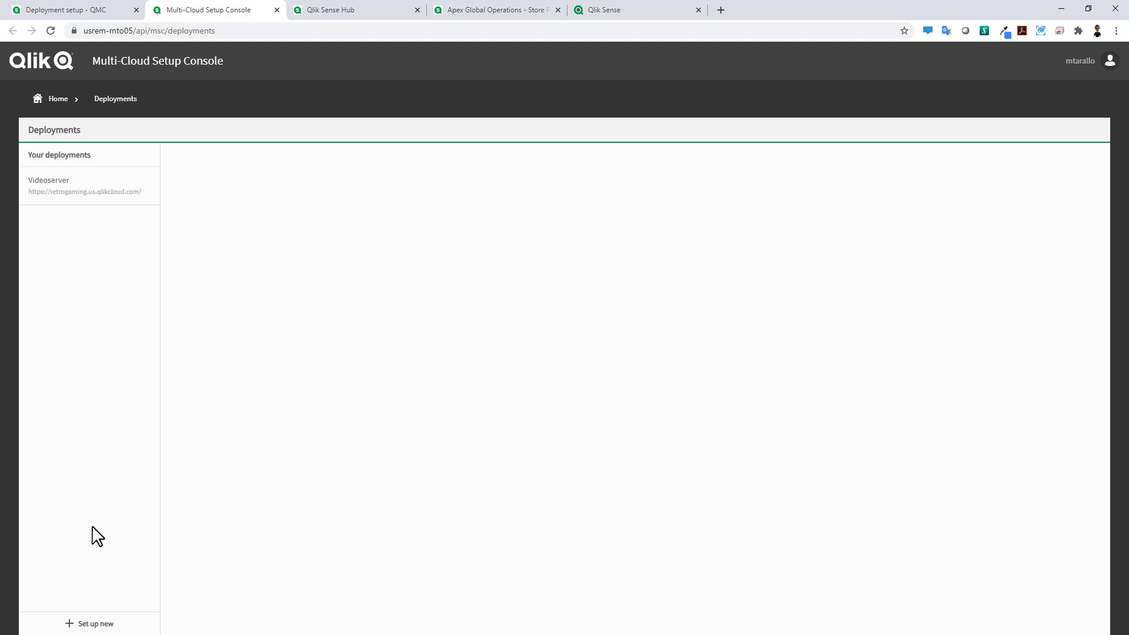
Step: Open a blank Set up deployment form with Audience prefilled as qlik.api
{"action": "left_click", "coordinate": [96, 624]}
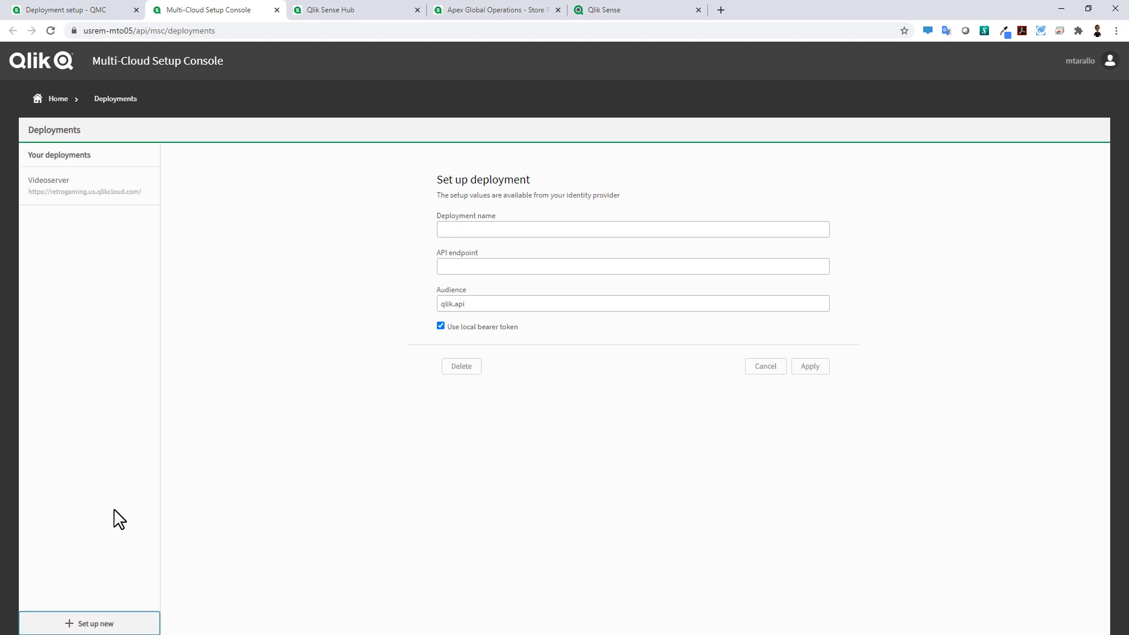
{"action": "left_click", "coordinate": [632, 228]}
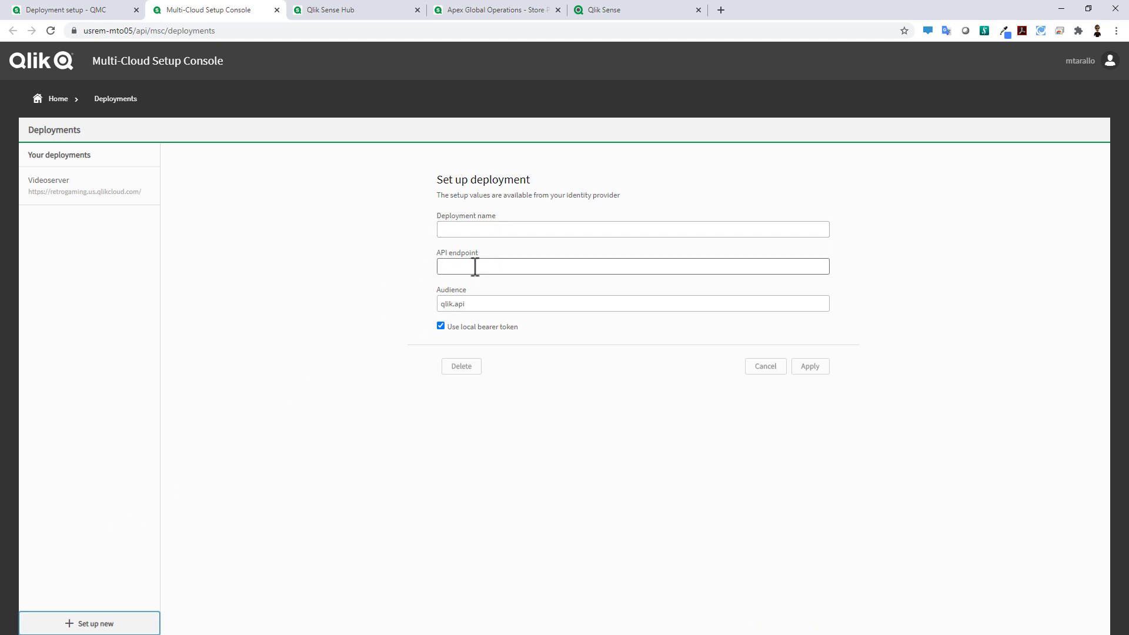
{"action": "mouse_move", "coordinate": [514, 352]}
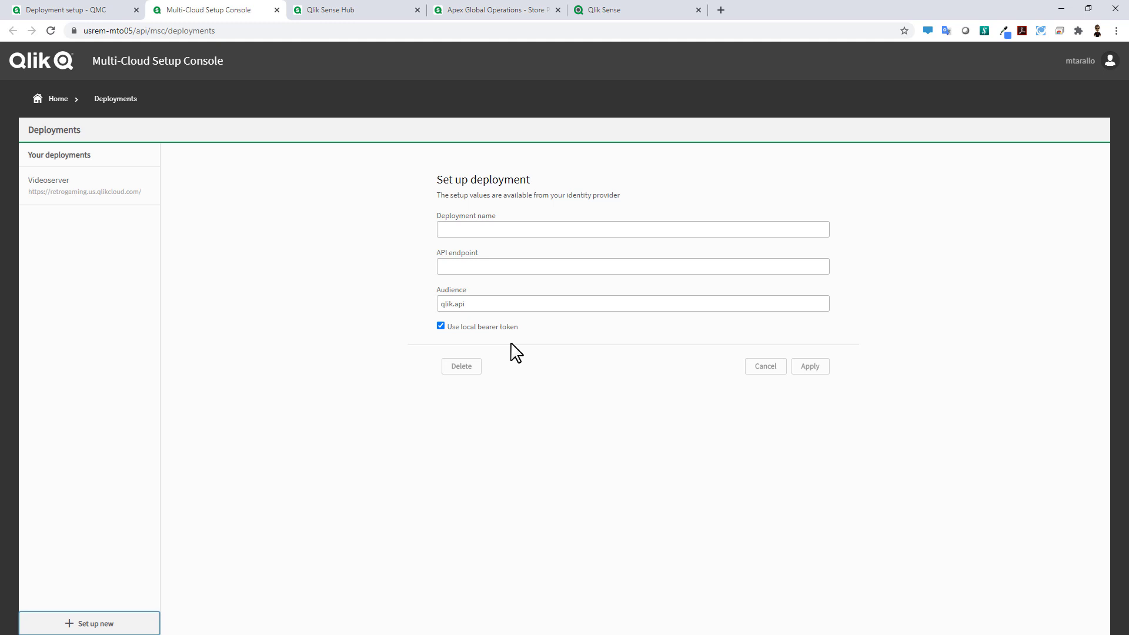
{"action": "mouse_move", "coordinate": [399, 289]}
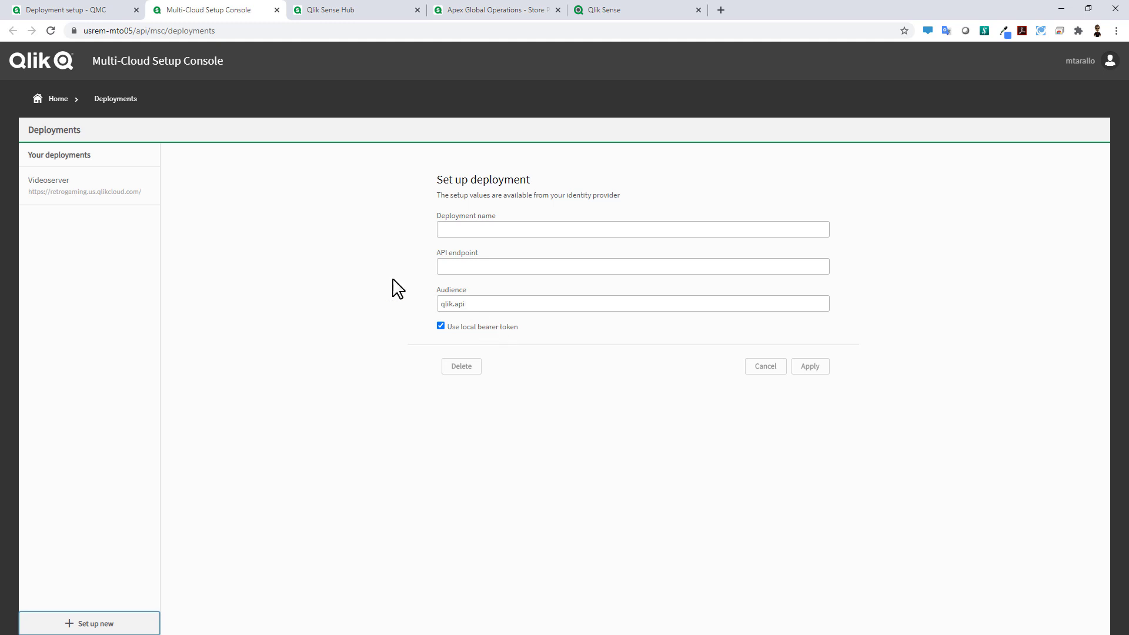
Step: Run Test connection on the Videoserver deployment and dismiss the success dialog
{"action": "left_click", "coordinate": [79, 186]}
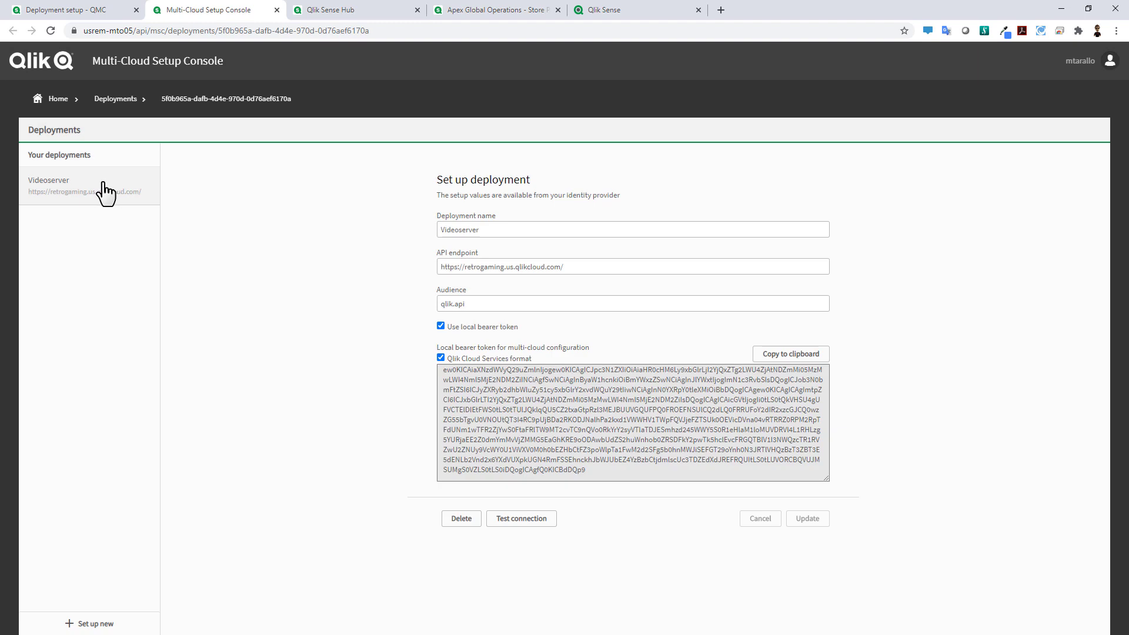
{"action": "left_click", "coordinate": [521, 517]}
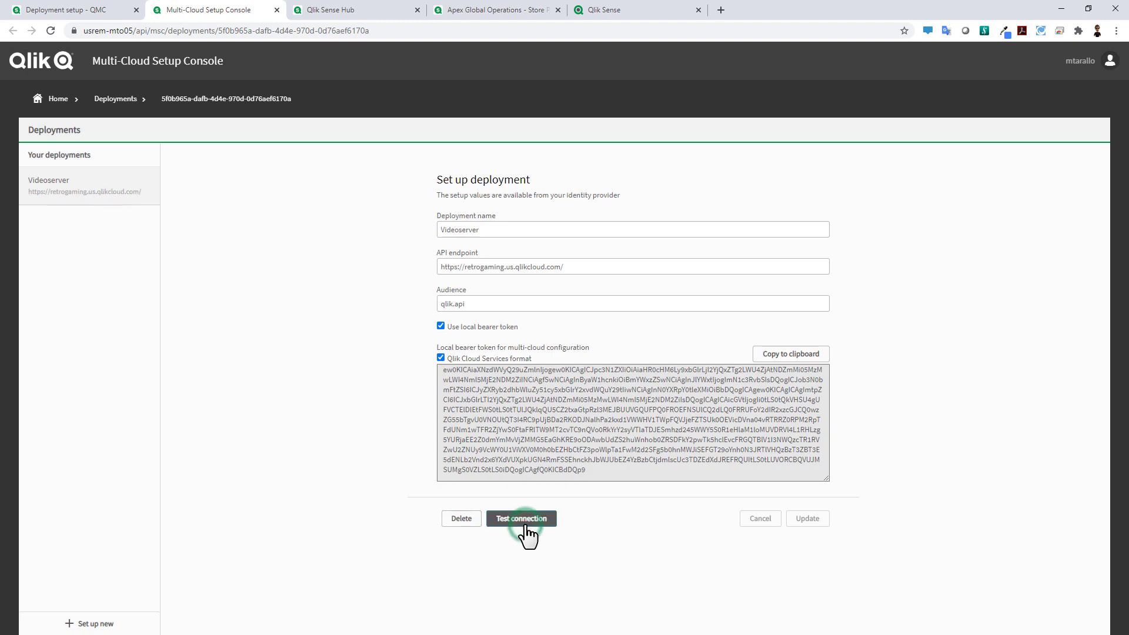
{"action": "left_click", "coordinate": [520, 519]}
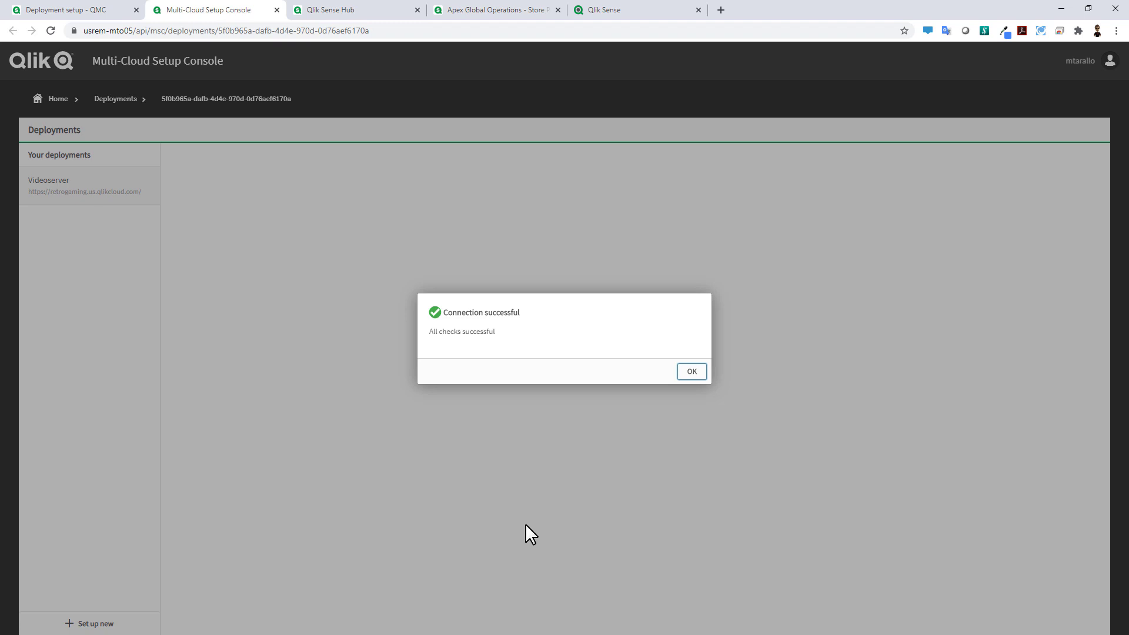
{"action": "left_click", "coordinate": [690, 371]}
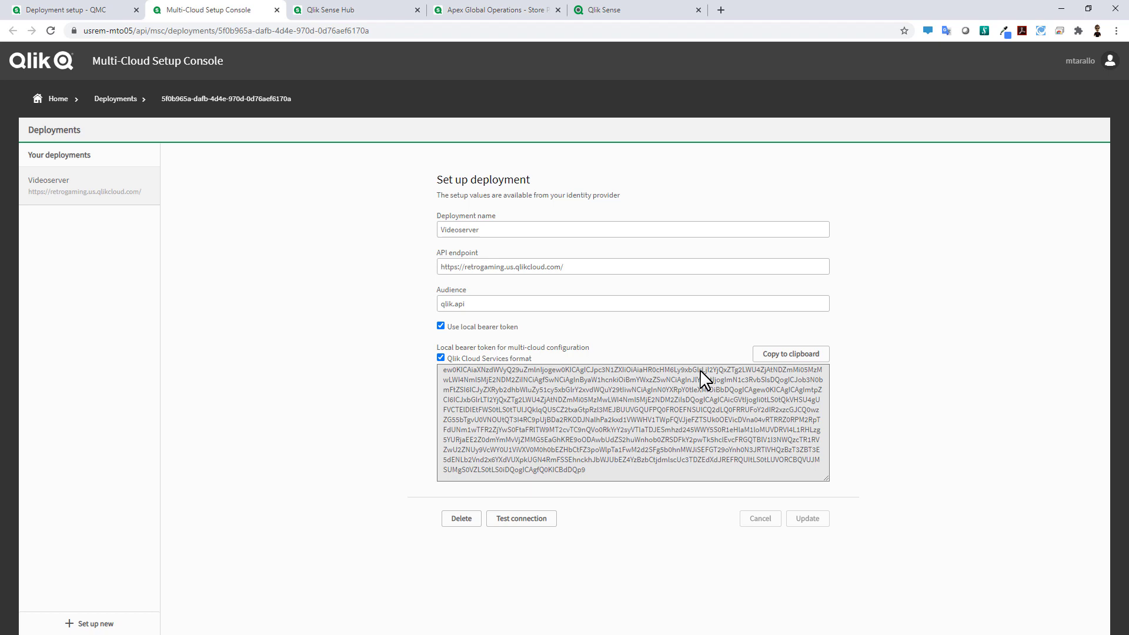
{"action": "mouse_move", "coordinate": [10, 424]}
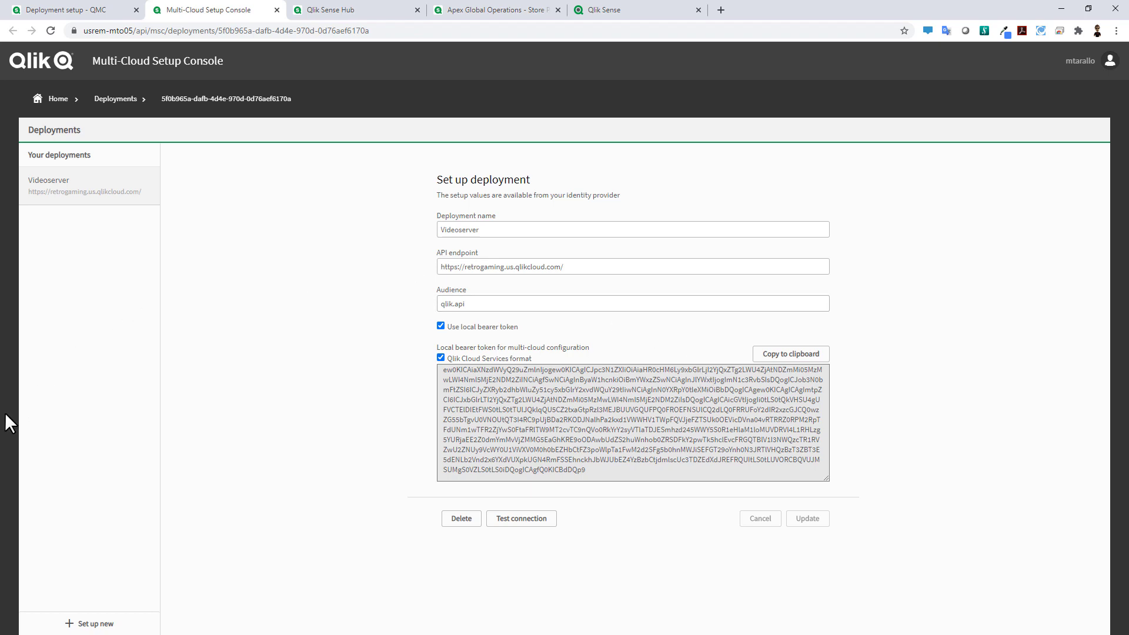